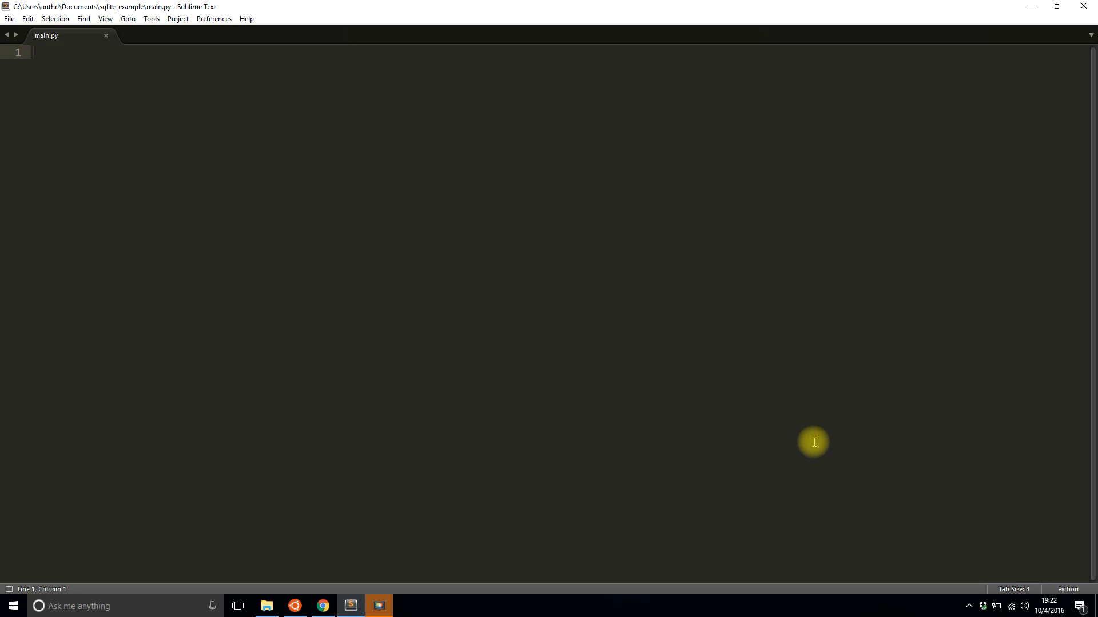
Go to the SQLite site in Chrome and open its Download page for version 3.14.2
{"action": "left_click", "coordinate": [33, 52]}
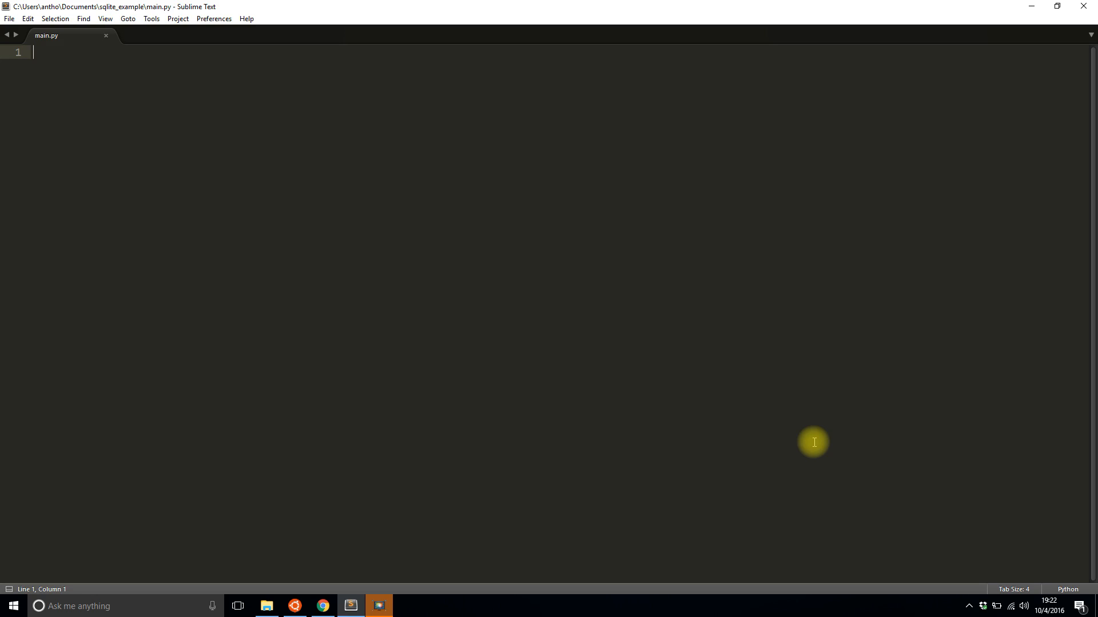
{"action": "mouse_move", "coordinate": [451, 483]}
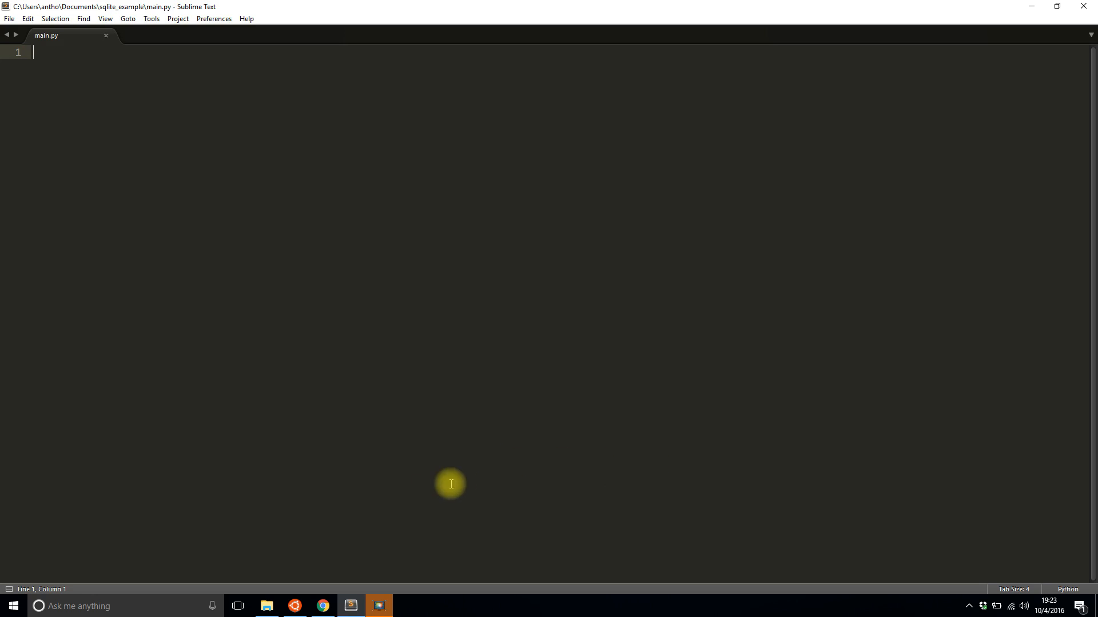
{"action": "left_click", "coordinate": [321, 606]}
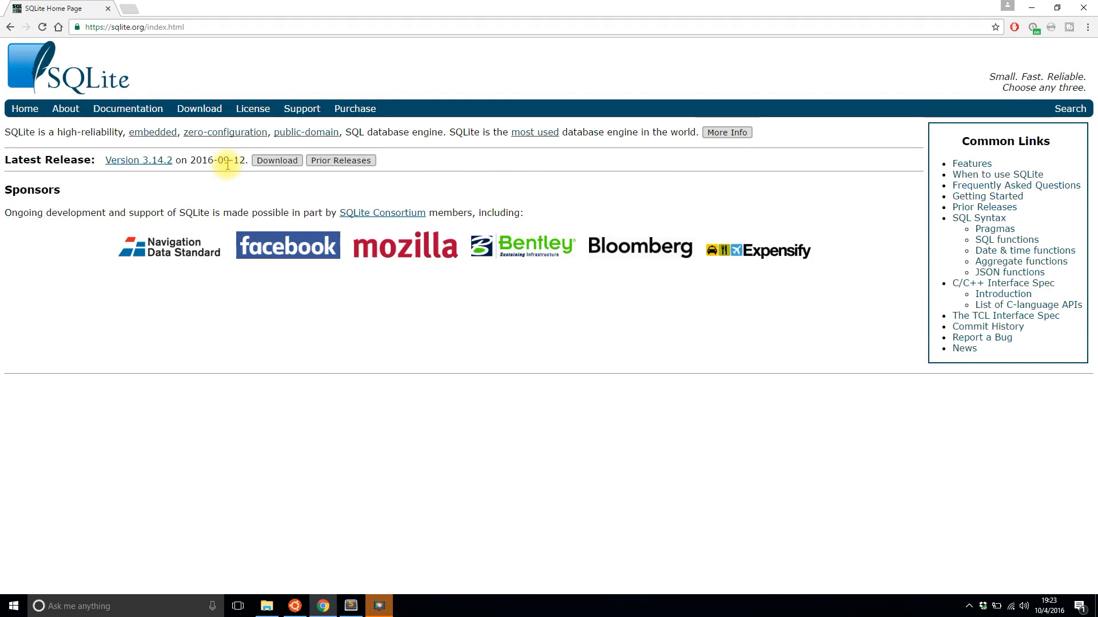
{"action": "mouse_move", "coordinate": [222, 137]}
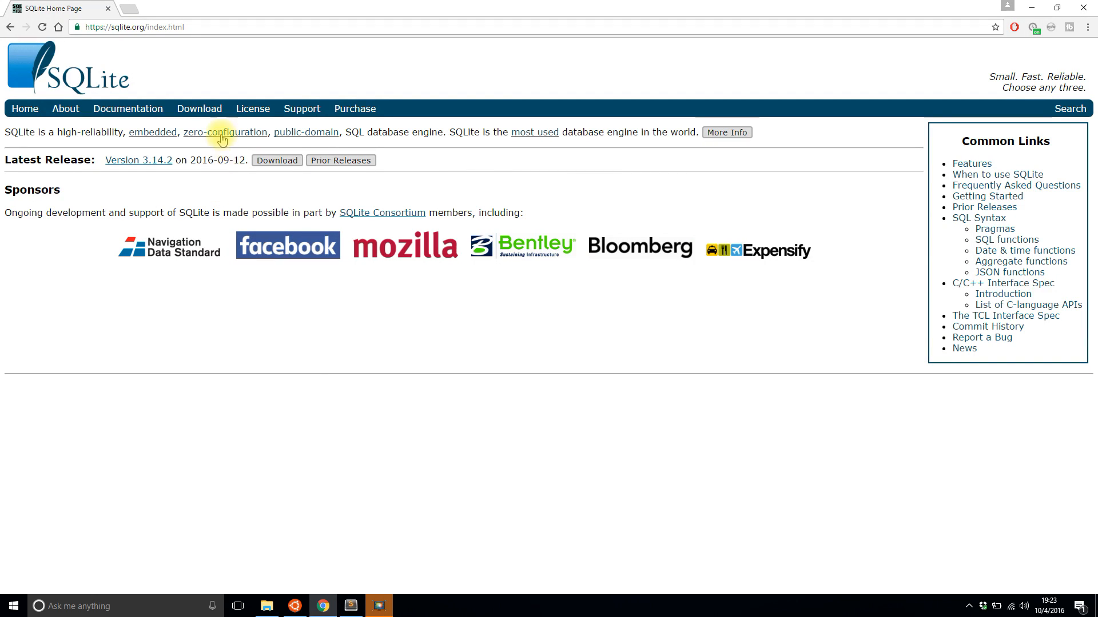
{"action": "mouse_move", "coordinate": [329, 265]}
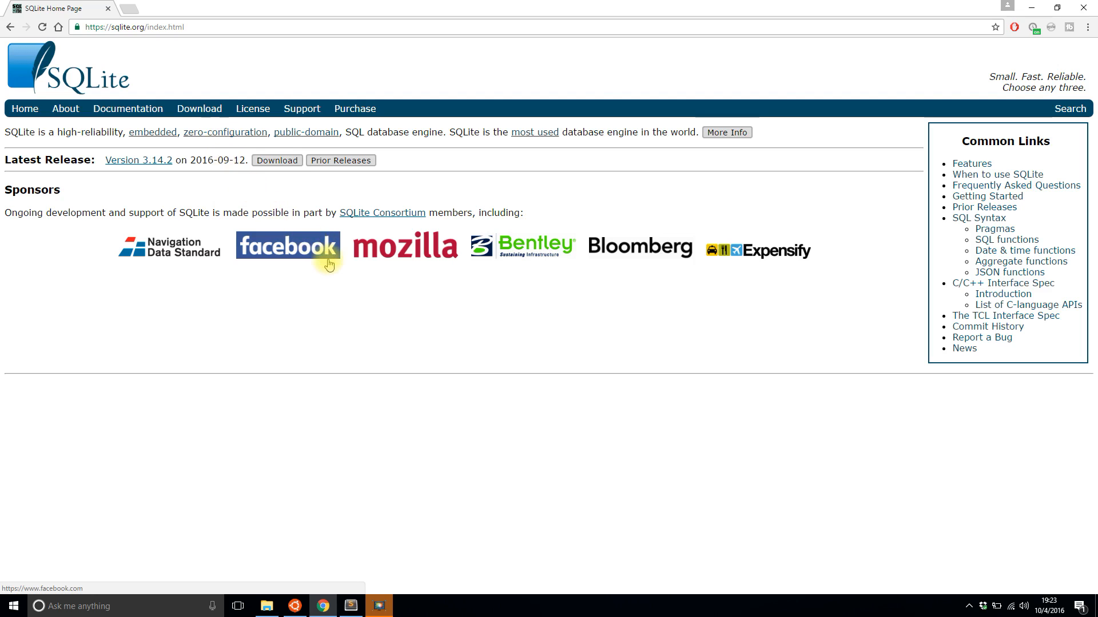
{"action": "mouse_move", "coordinate": [395, 334]}
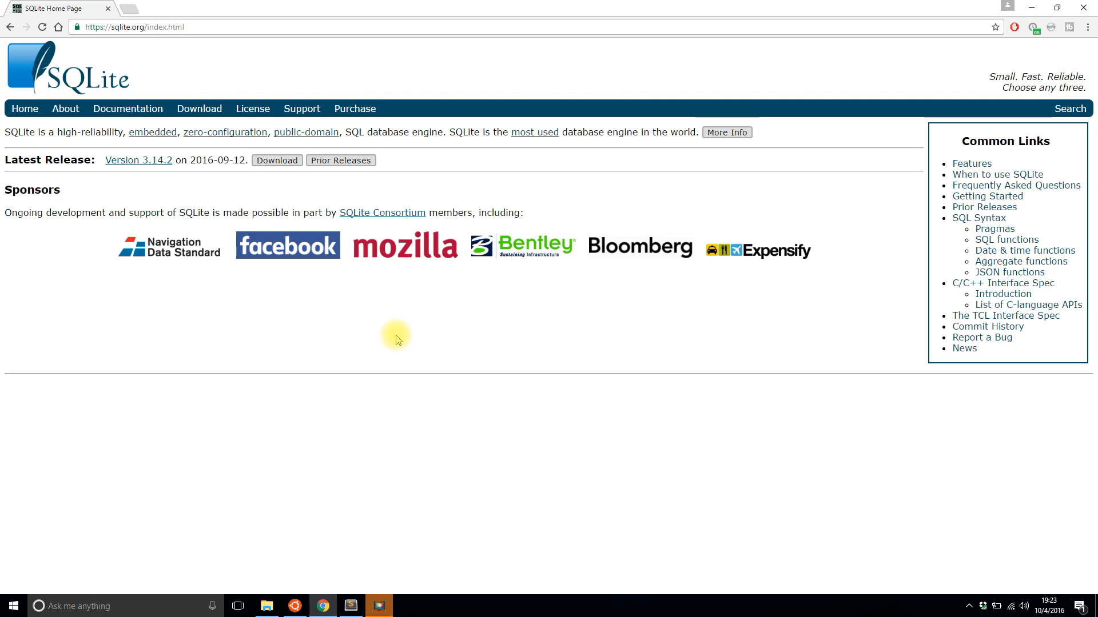
{"action": "mouse_move", "coordinate": [421, 371]}
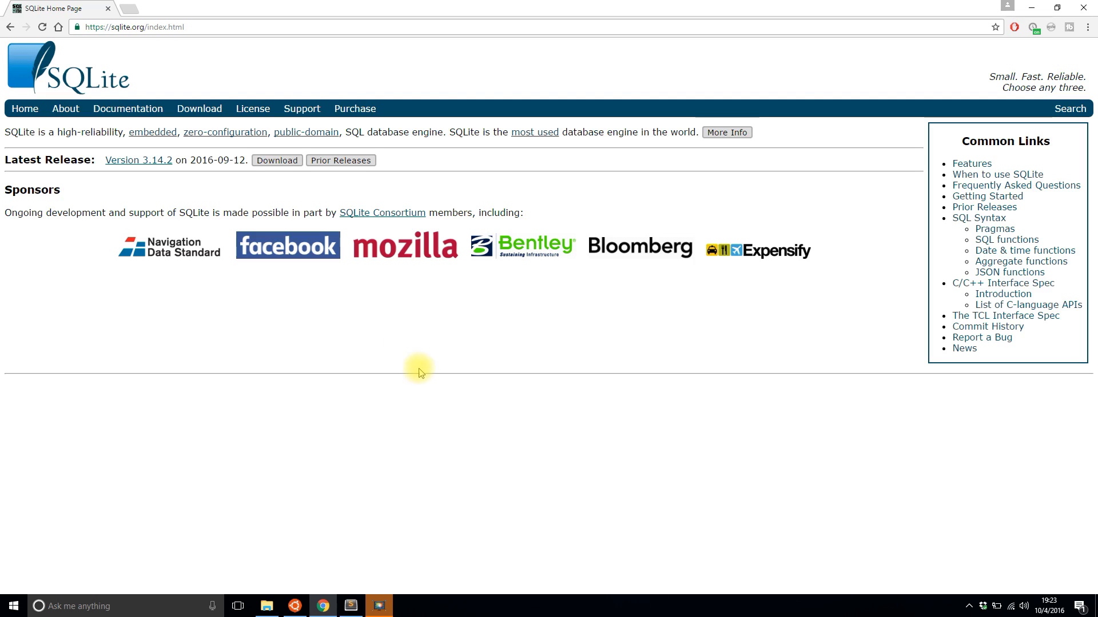
{"action": "left_click", "coordinate": [199, 109]}
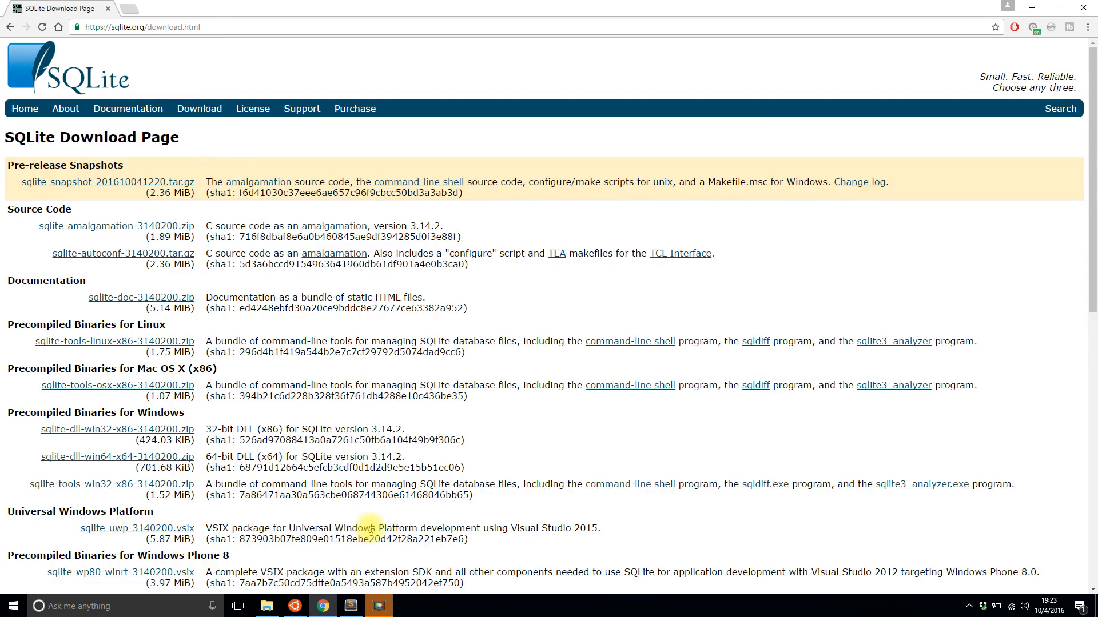
In the Ubuntu Bash terminal, install SQLite with sudo apt-get install sqlite3
{"action": "left_click", "coordinate": [296, 606]}
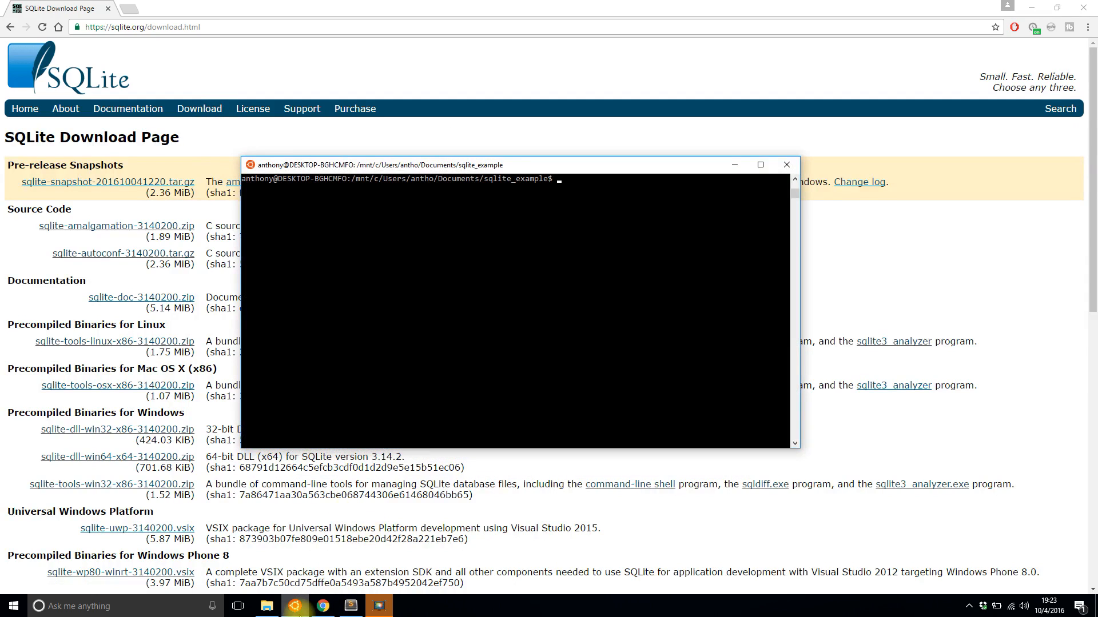
{"action": "type", "text": "sudo apt-get i"}
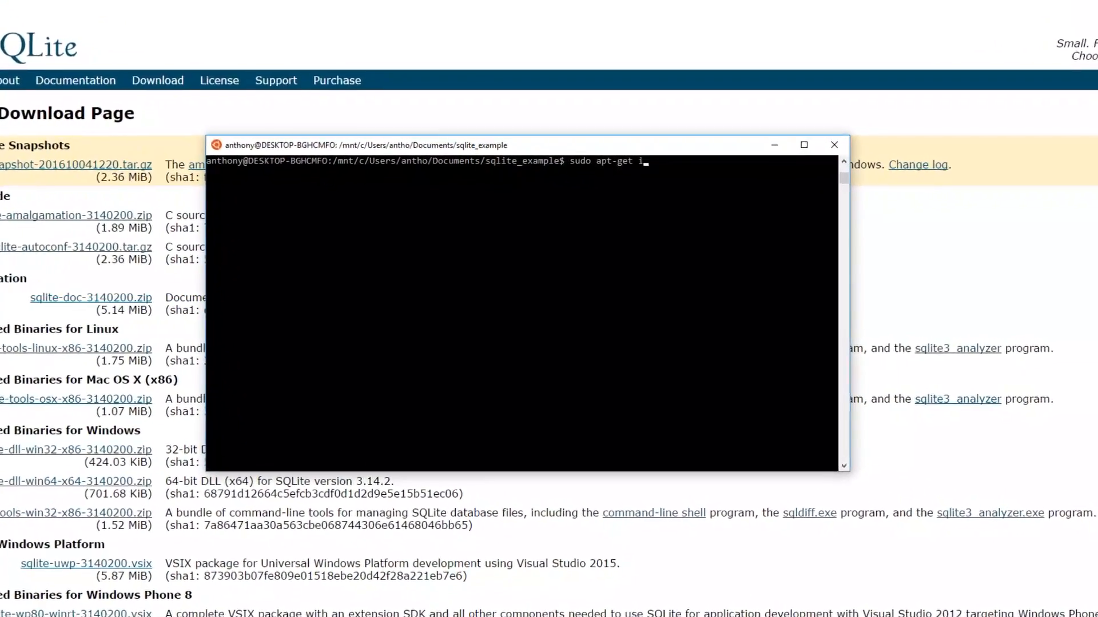
{"action": "type", "text": "nstall sqlit"}
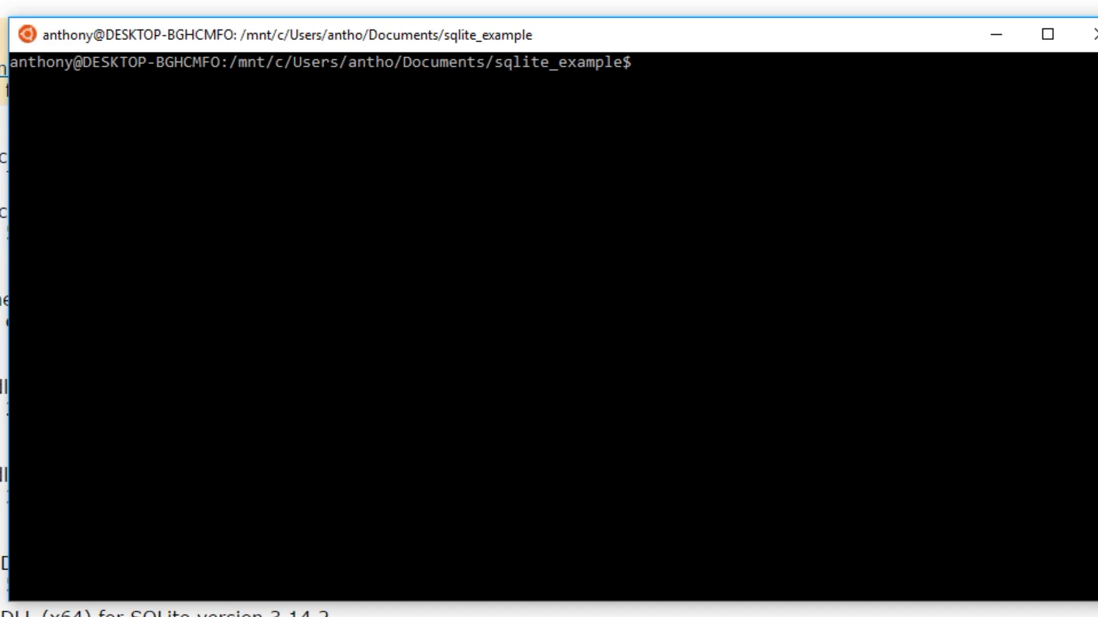
Open example.db with sqlite3 and enter .table
{"action": "type", "text": "sql"}
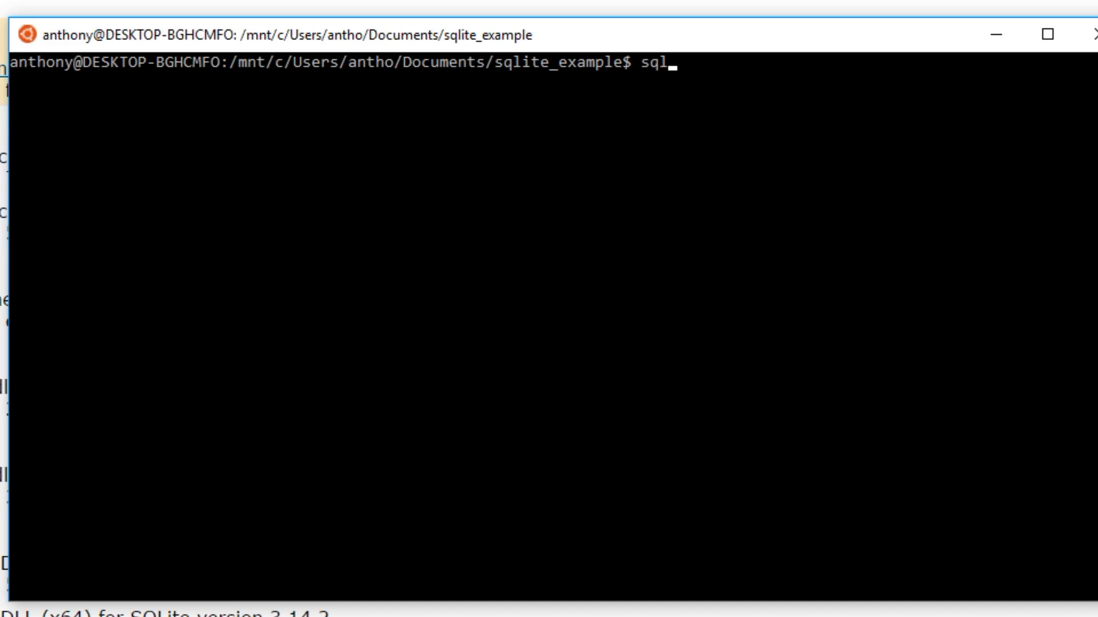
{"action": "type", "text": "ite3"}
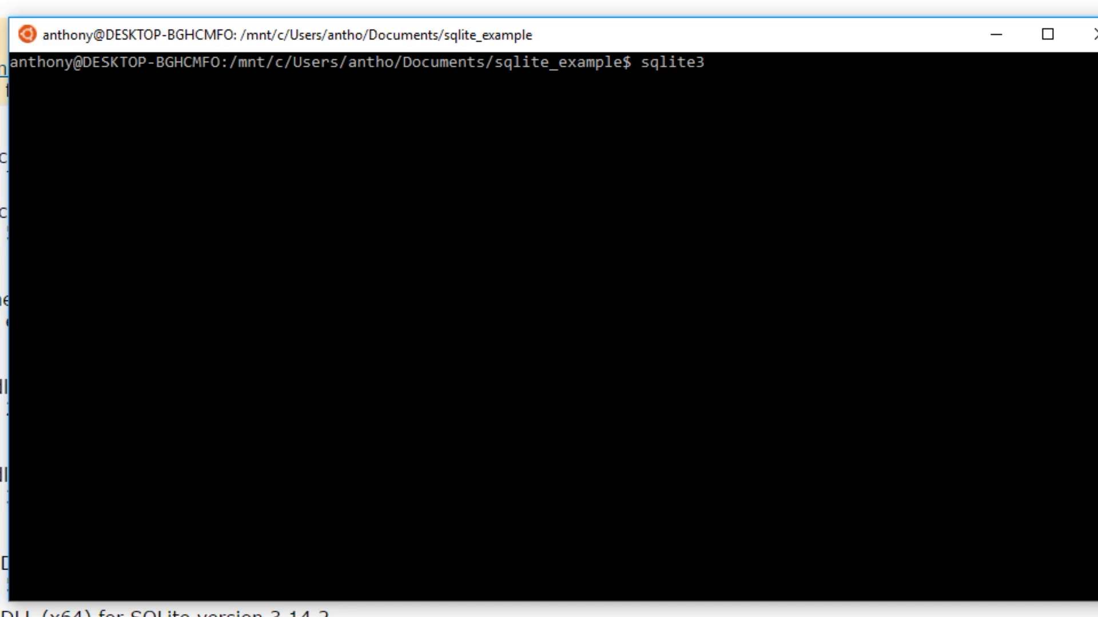
{"action": "type", "text": "example."}
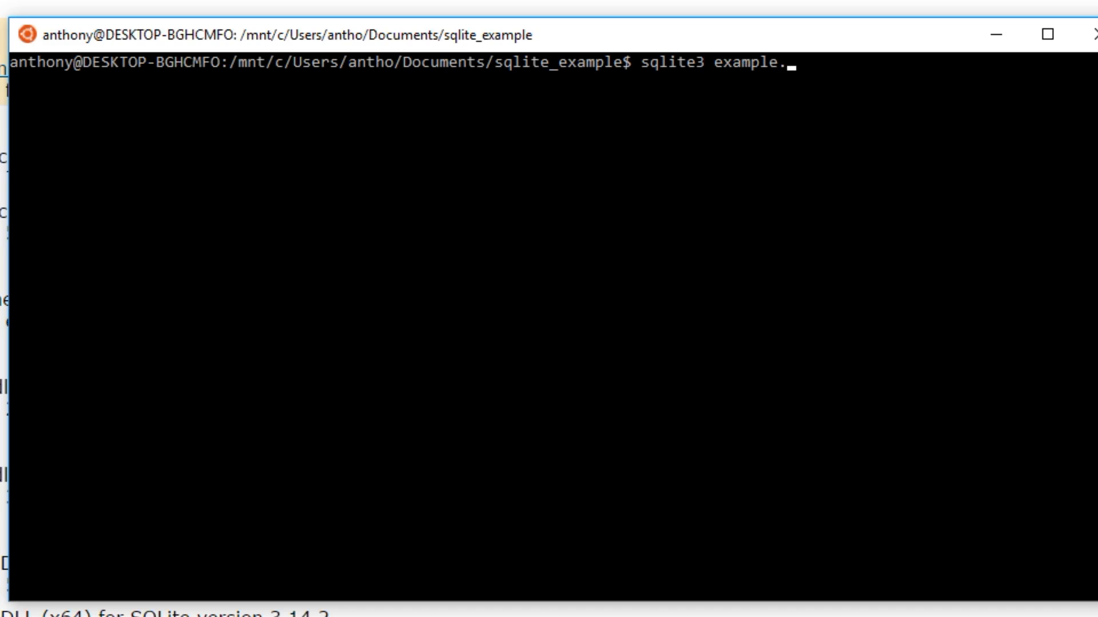
{"action": "type", "text": "db"}
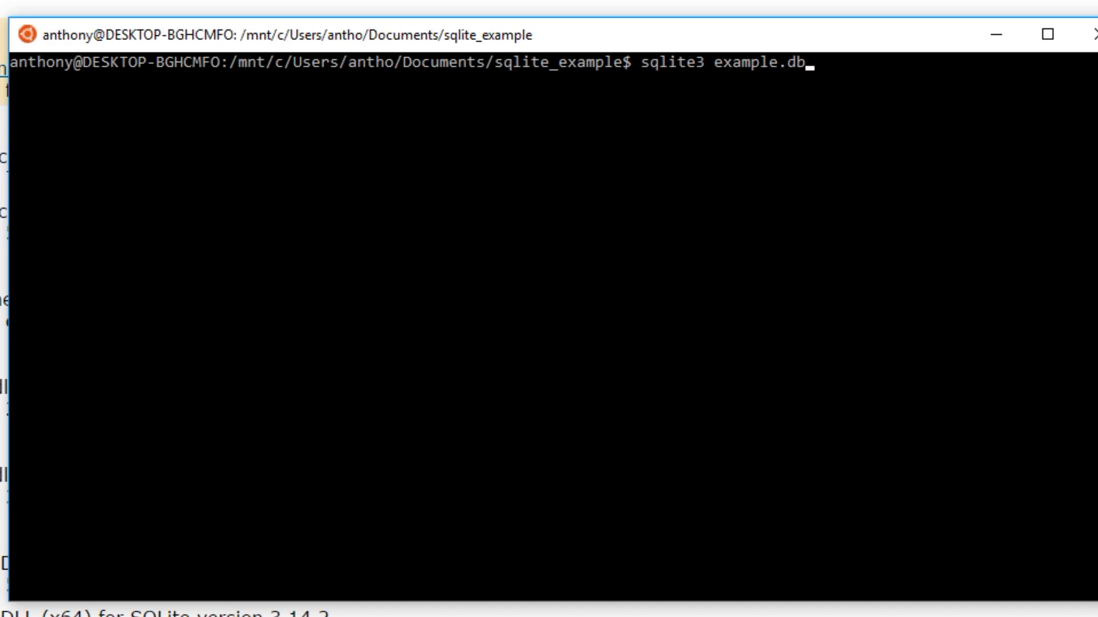
{"action": "type", "text": ".table"}
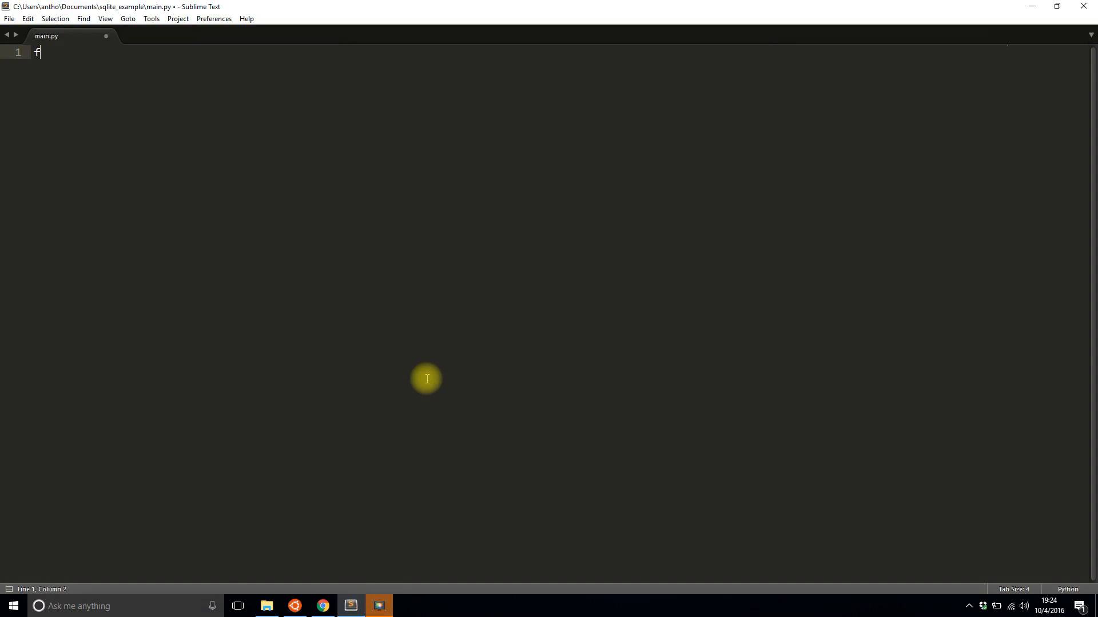
Import Flask and SQLAlchemy and add an empty app.config['SQLALCHEMY_DATABASE_URI'] setting
{"action": "type", "text": "rom flask import F"}
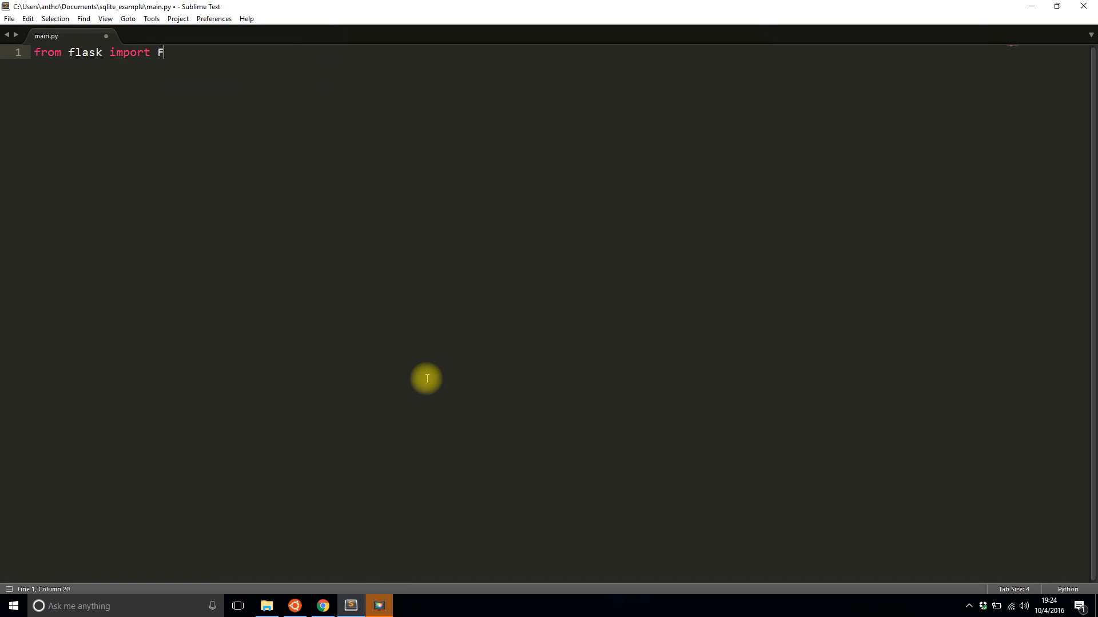
{"action": "type", "text": "lask"}
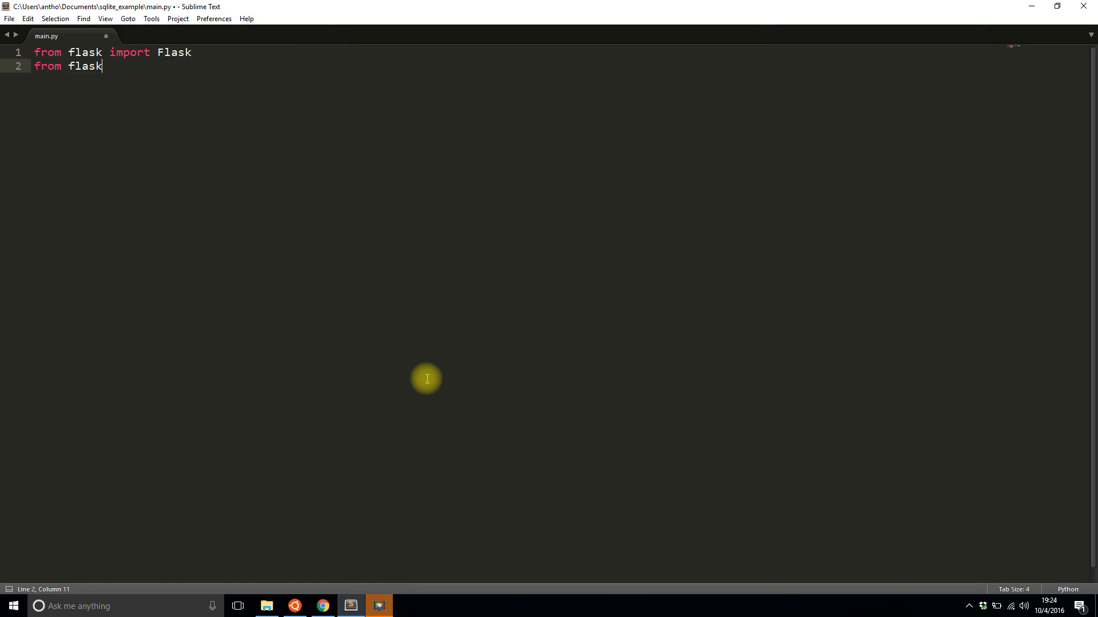
{"action": "type", "text": "_sqlalchemy import SQLAlchemy"}
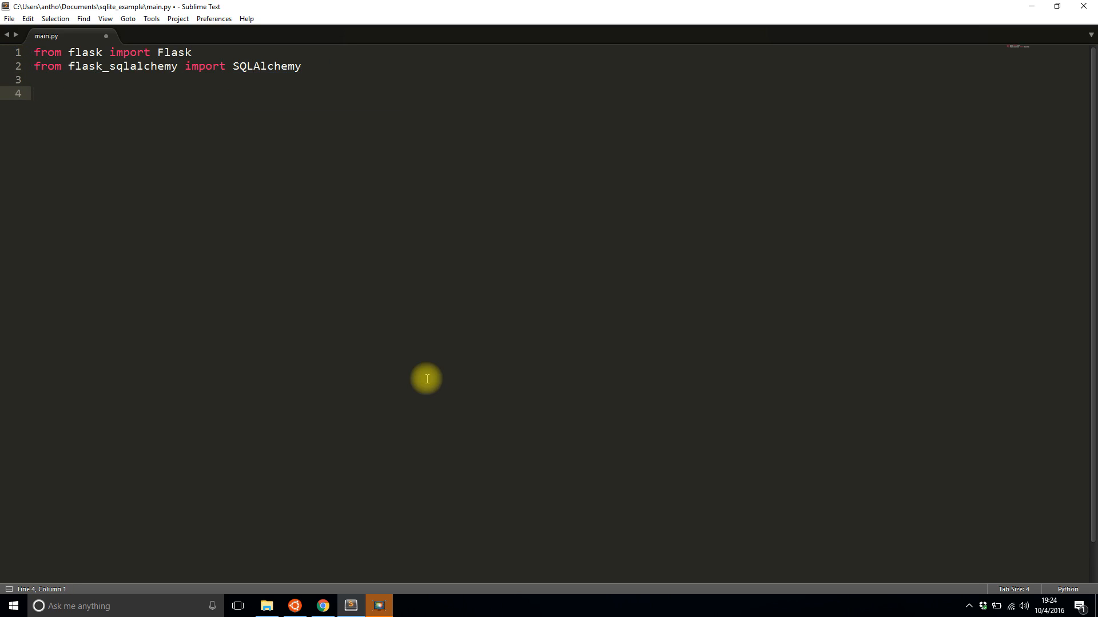
{"action": "type", "text": "app.config['']"}
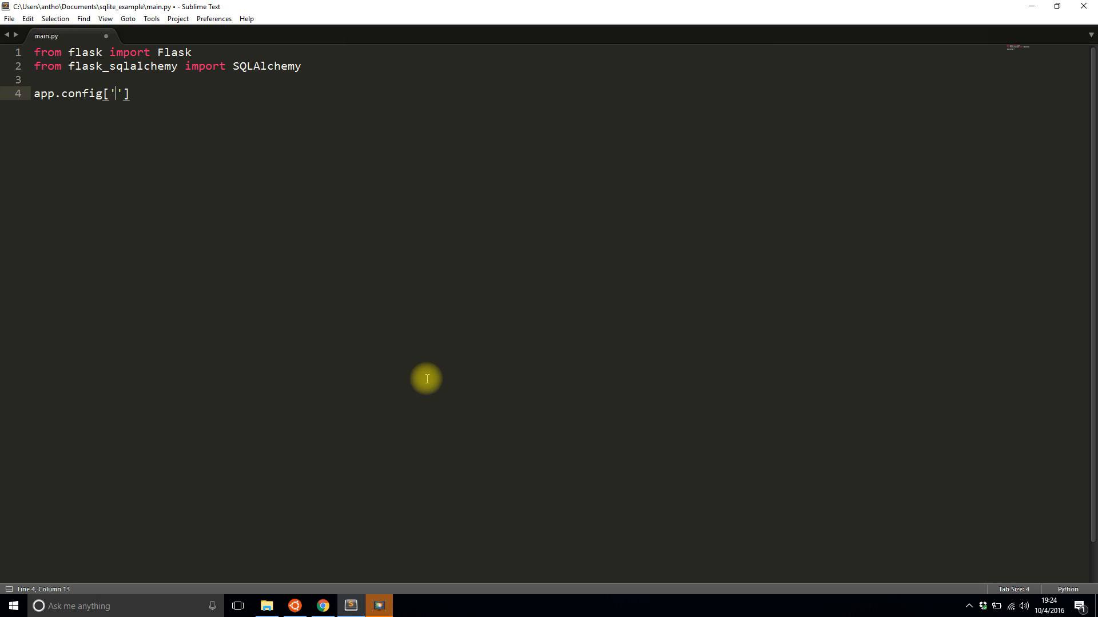
{"action": "type", "text": "DATAB"}
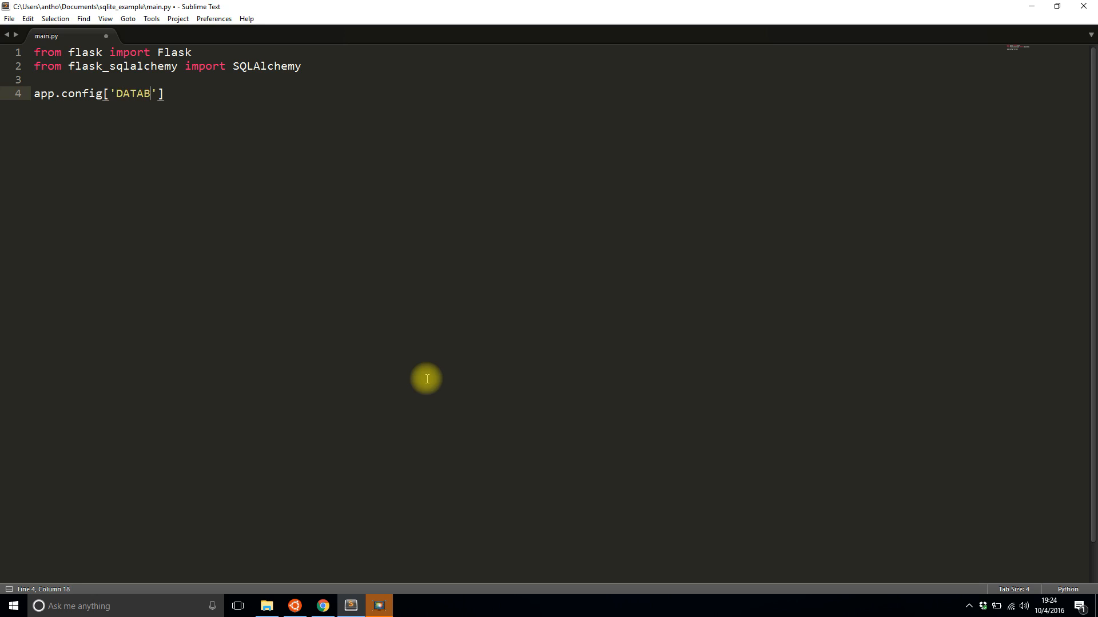
{"action": "type", "text": "SQLAE"}
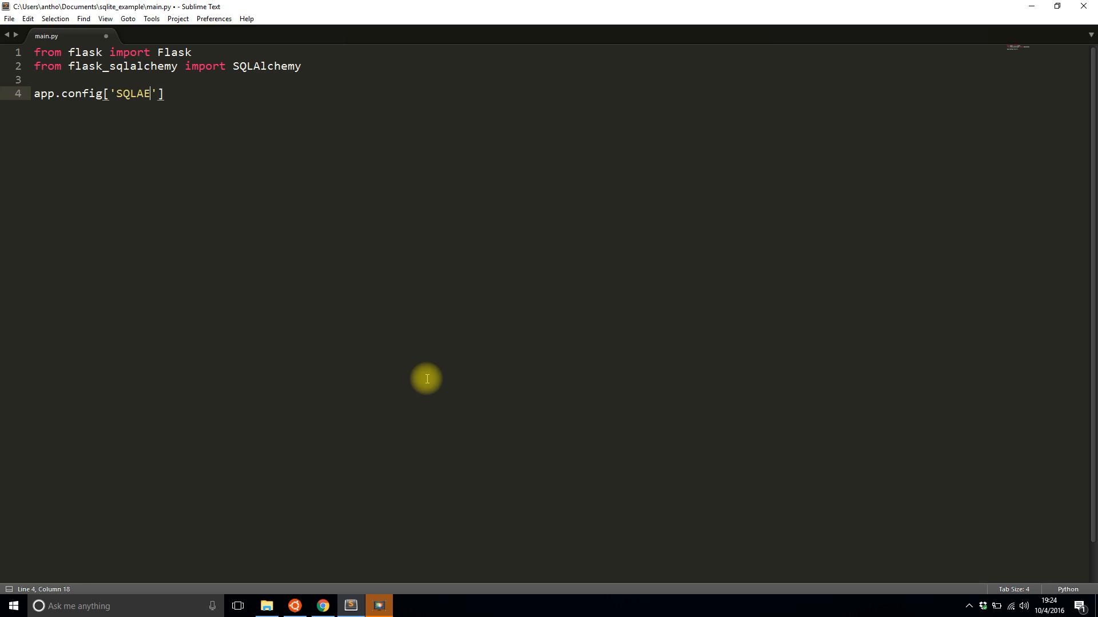
{"action": "type", "text": "LCHEMY_DAT"}
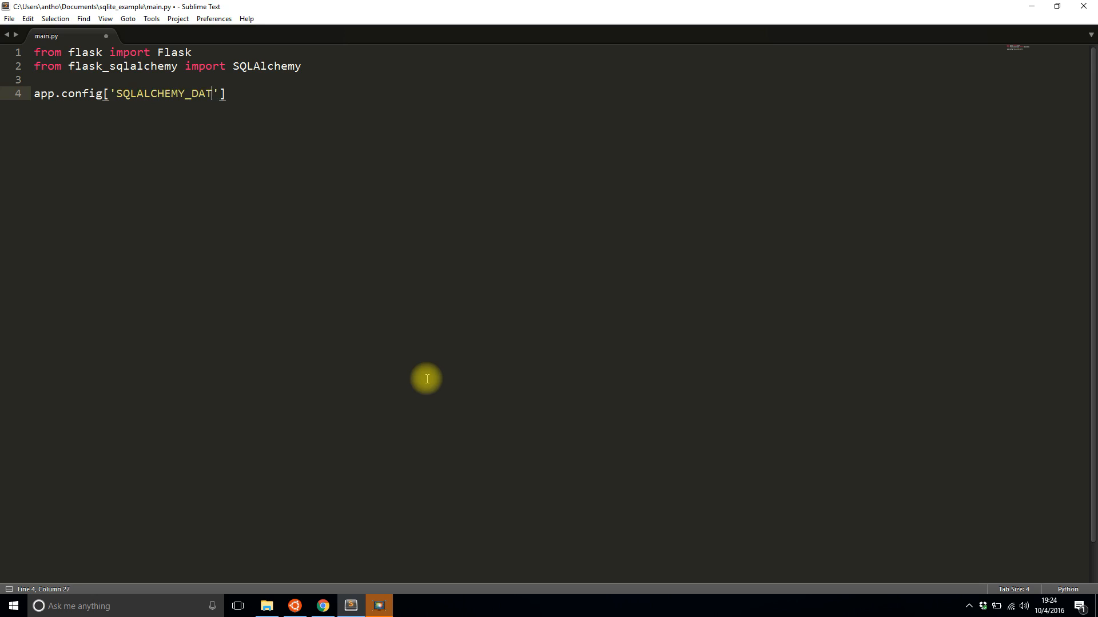
{"action": "type", "text": "ABASE_URI"}
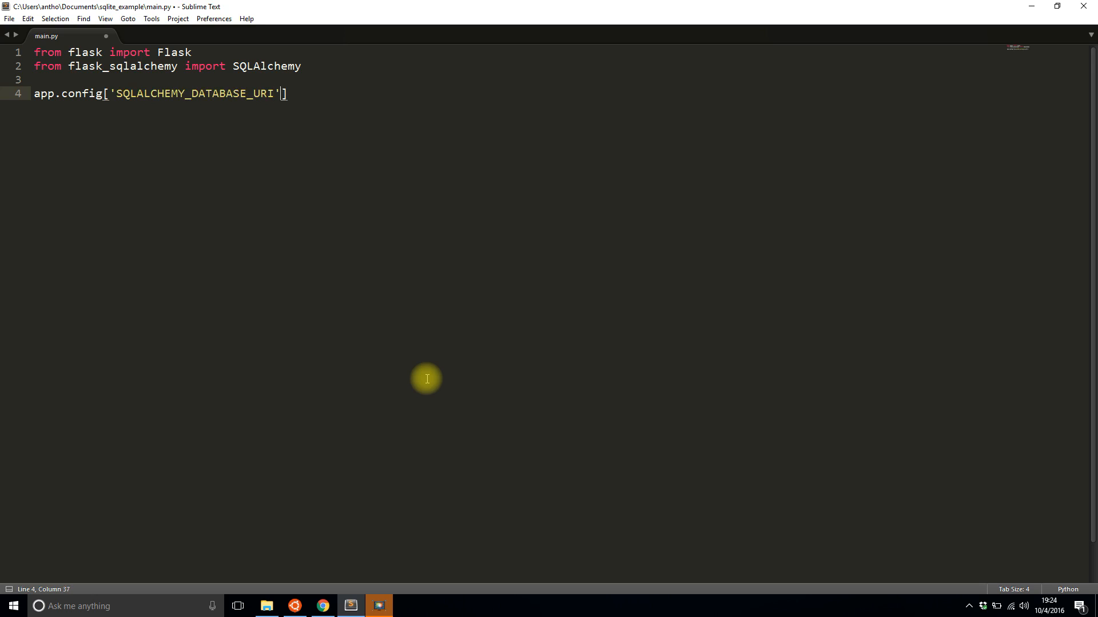
{"action": "type", "text": "= ''"}
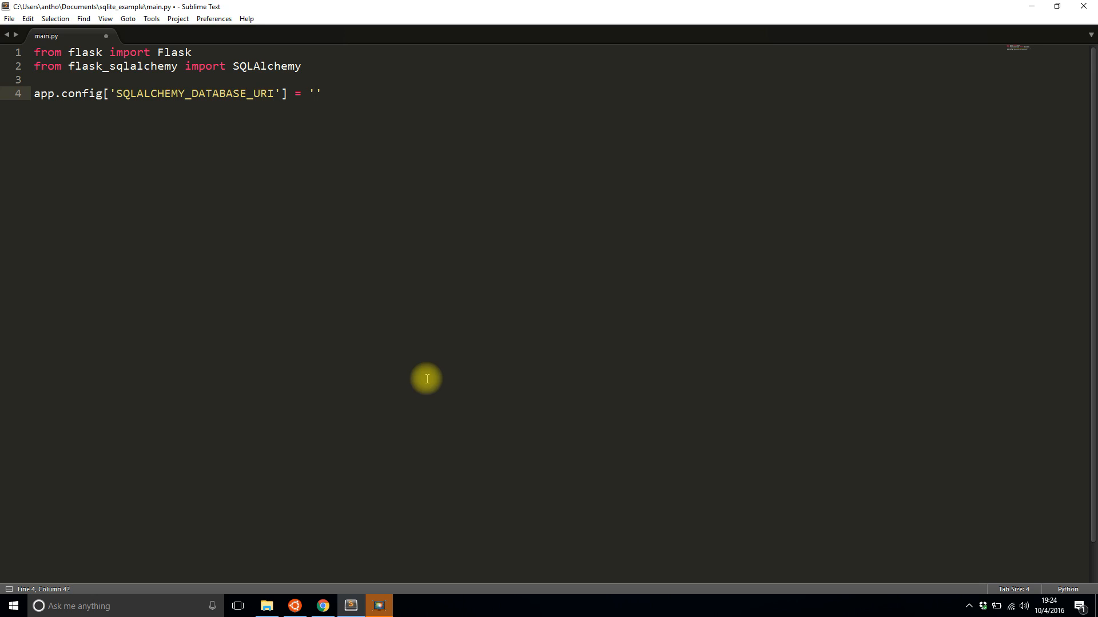
{"action": "left_click", "coordinate": [315, 94]}
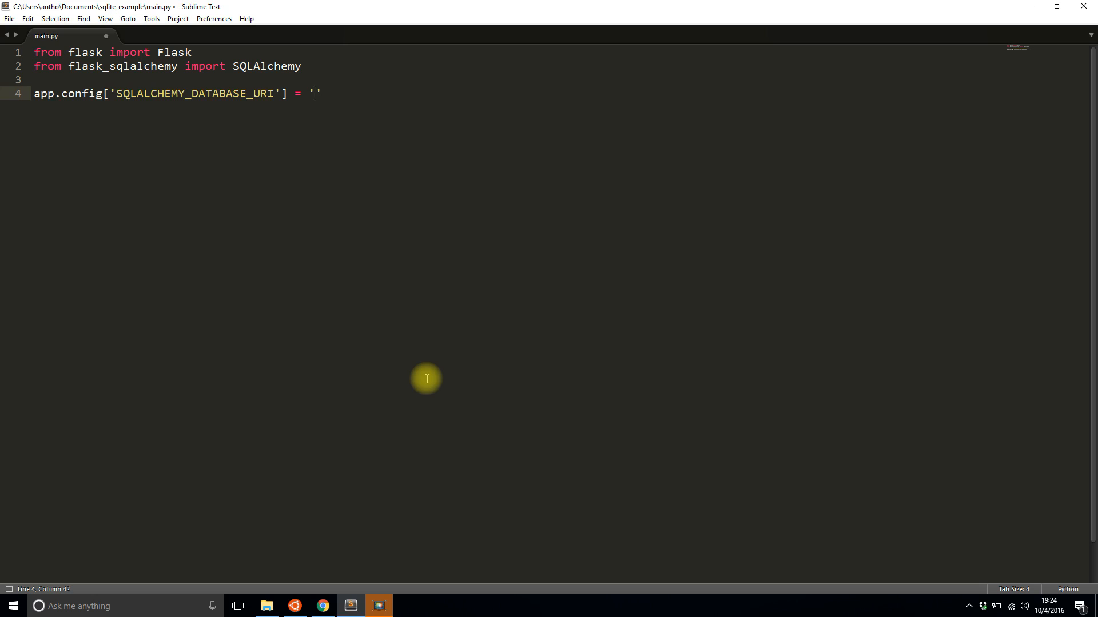
Set the URI to sqlite:////mnt/c/Users/antho/Documents/sqlite_example/example.db
{"action": "type", "text": "sqlite"}
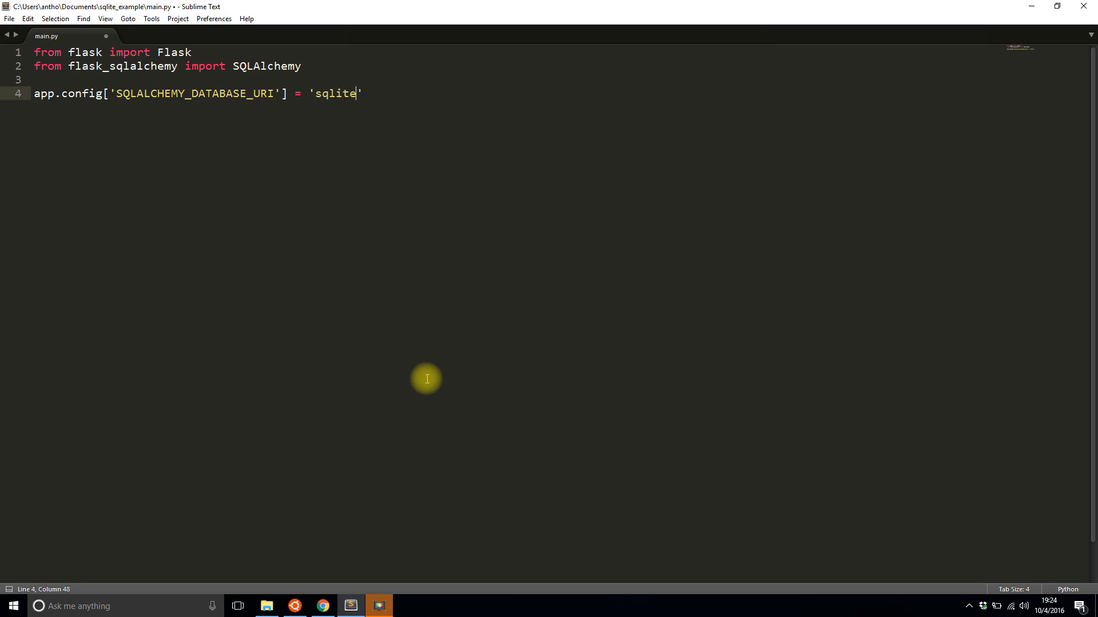
{"action": "type", "text": ":"}
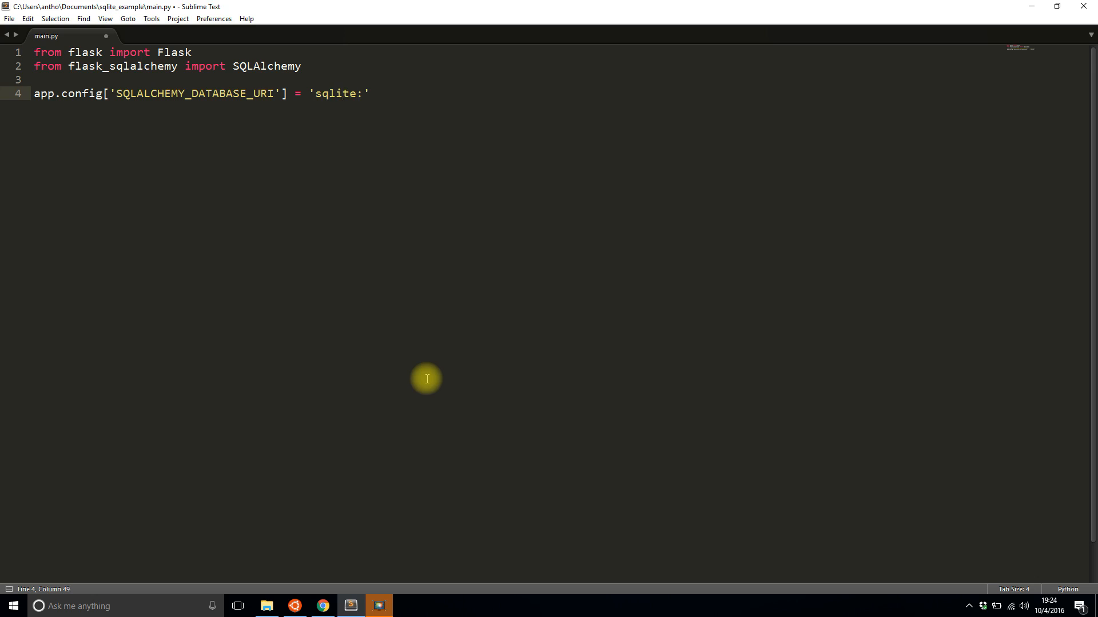
{"action": "type", "text": "////"}
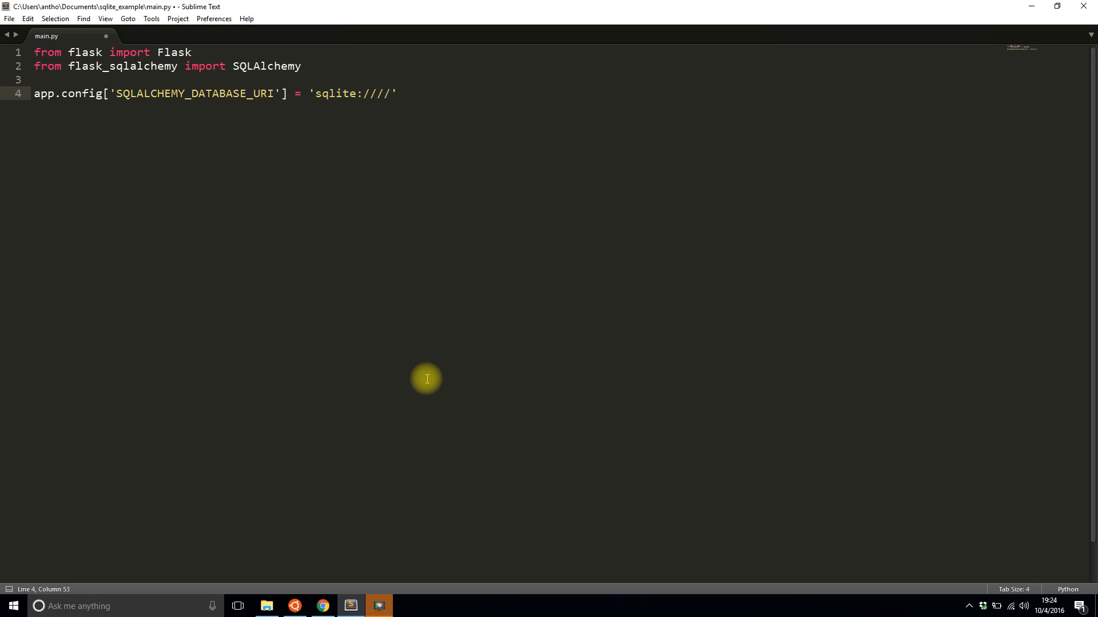
{"action": "type", "text": "mnt/c/Users"}
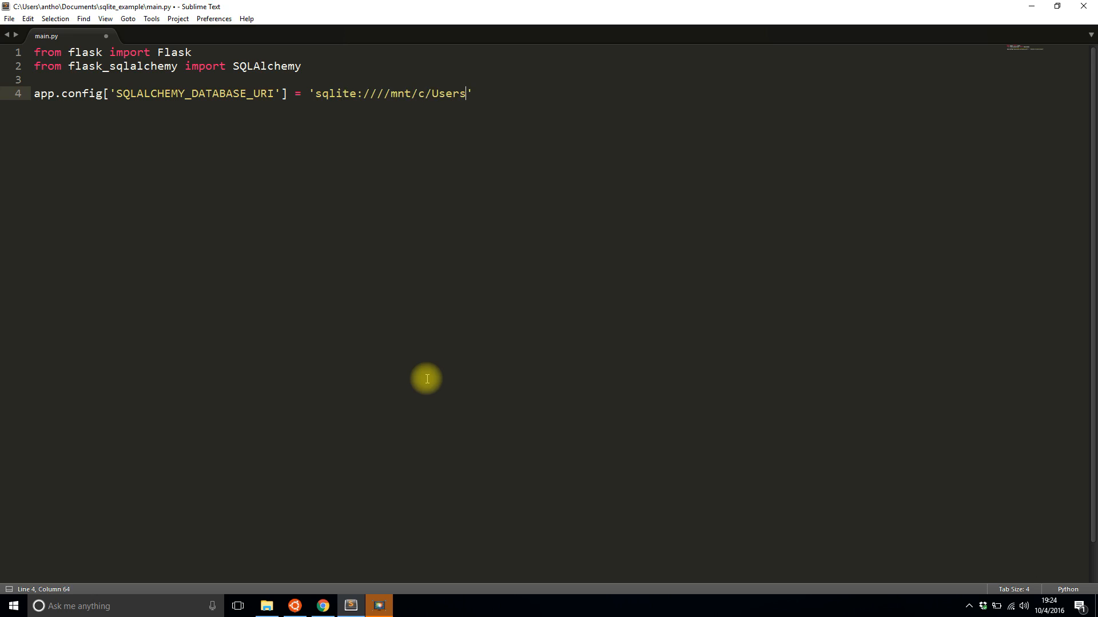
{"action": "type", "text": "/antho/'"}
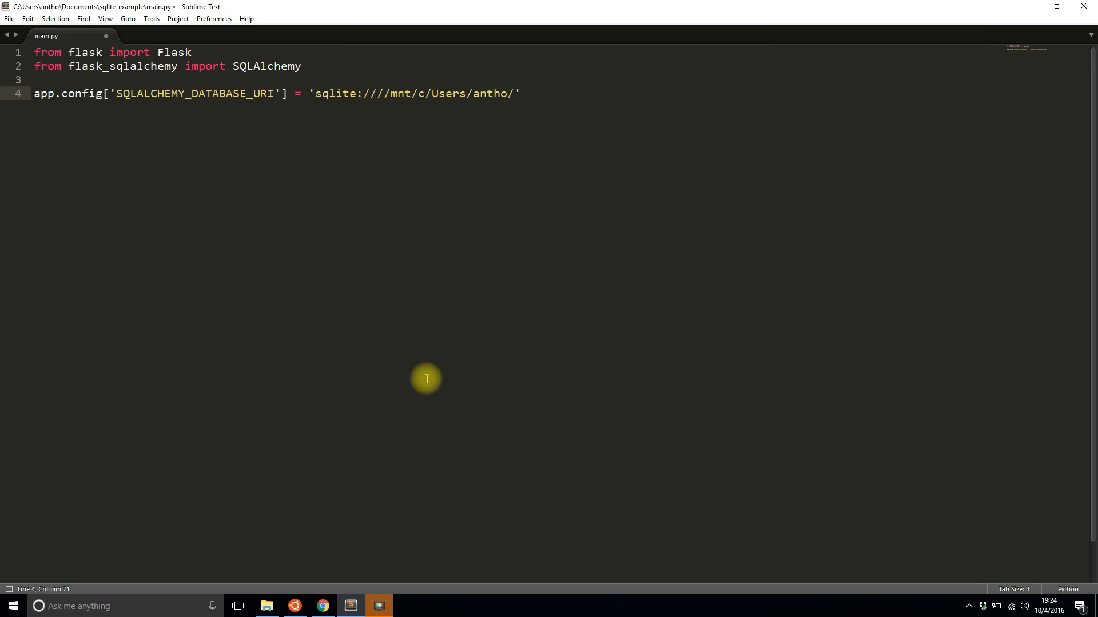
{"action": "type", "text": "Documents/s"}
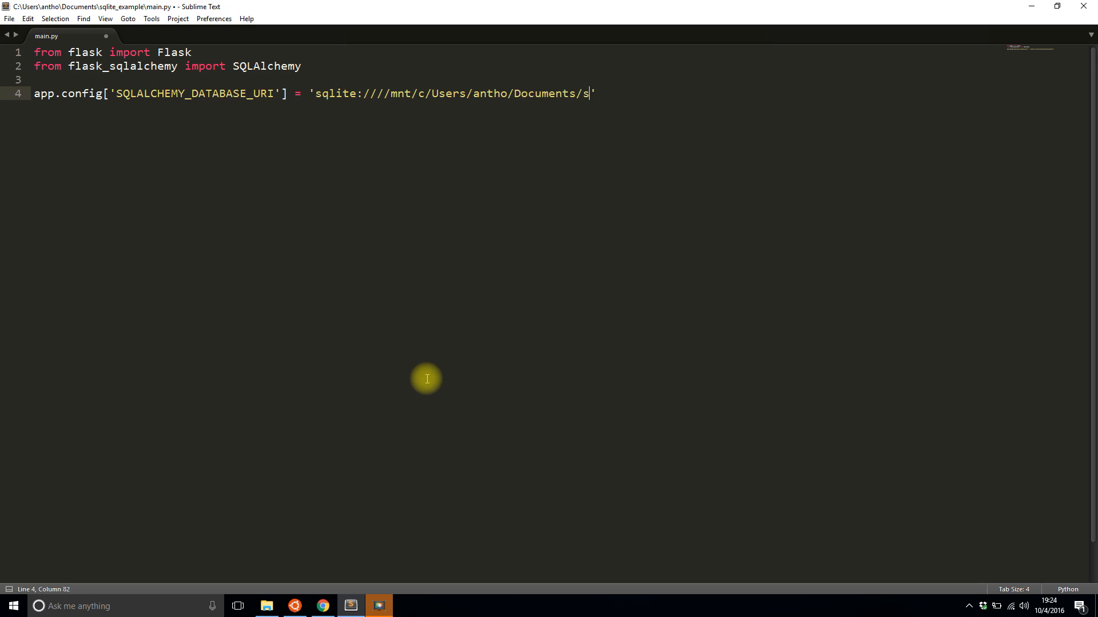
{"action": "type", "text": "qlite_example"}
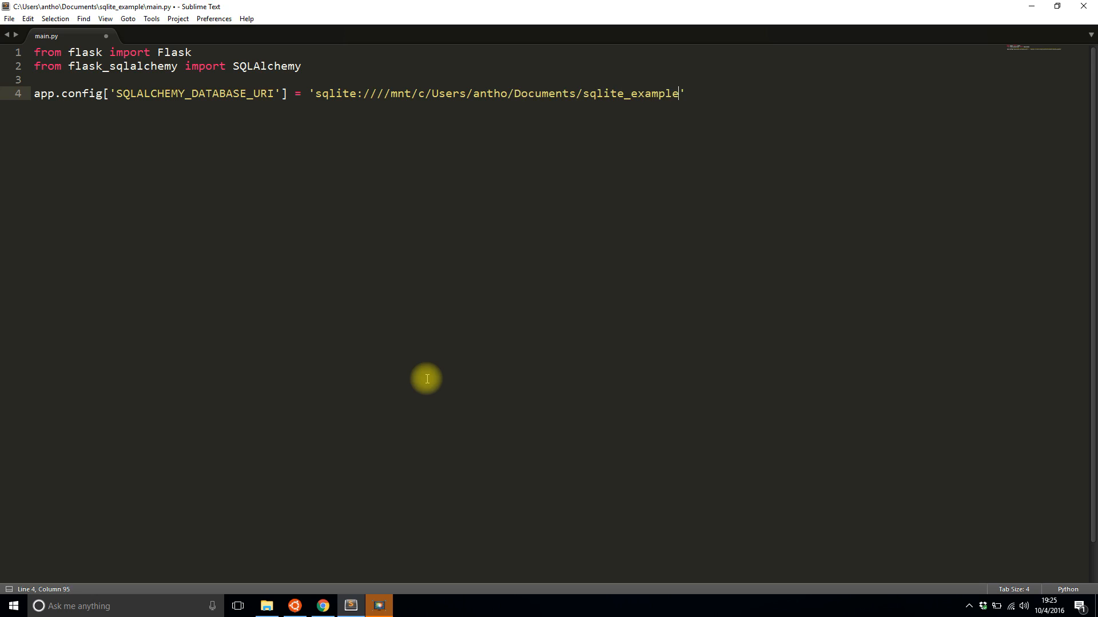
{"action": "type", "text": "/example.db"}
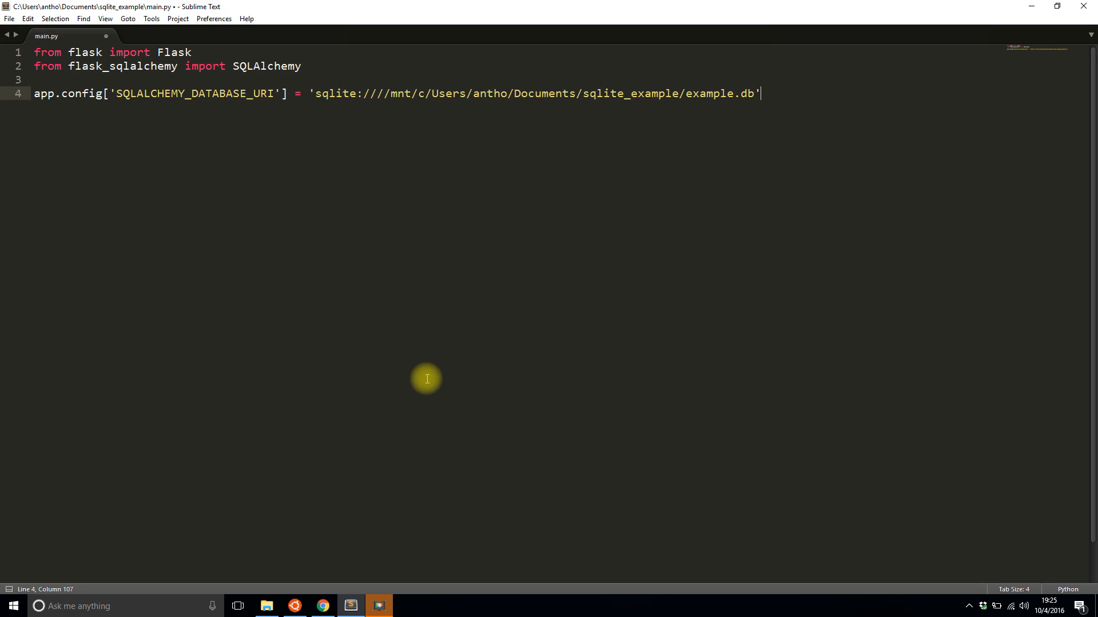
{"action": "key", "text": "Enter"}
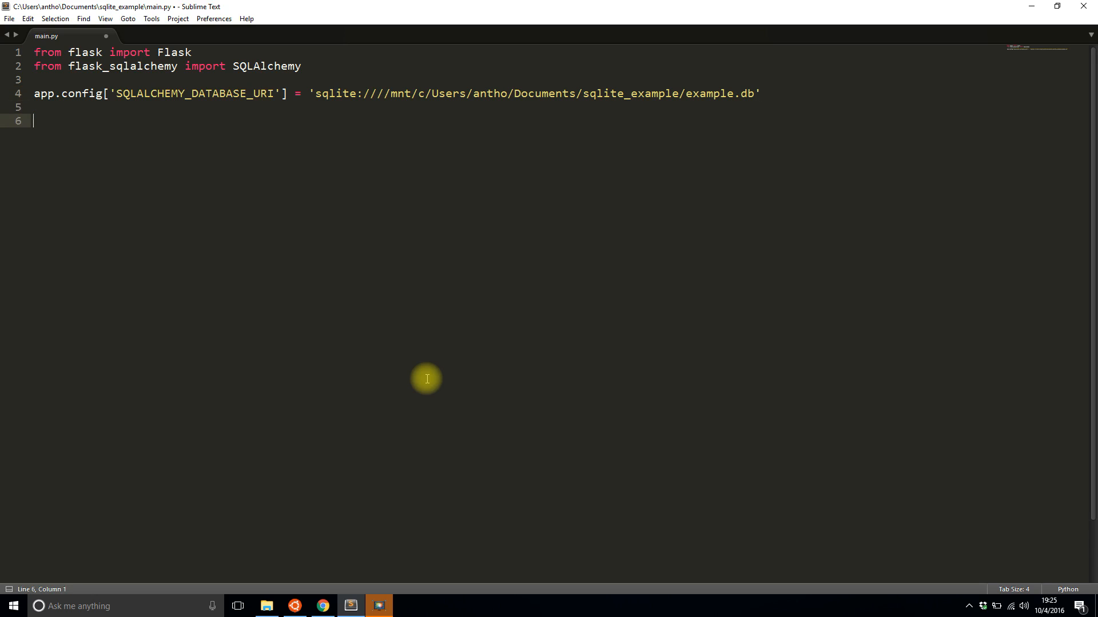
Move app = Flask(__name__) above the config line and add db = SQLAlchemy(app) below it
{"action": "type", "text": "app = Flask("}
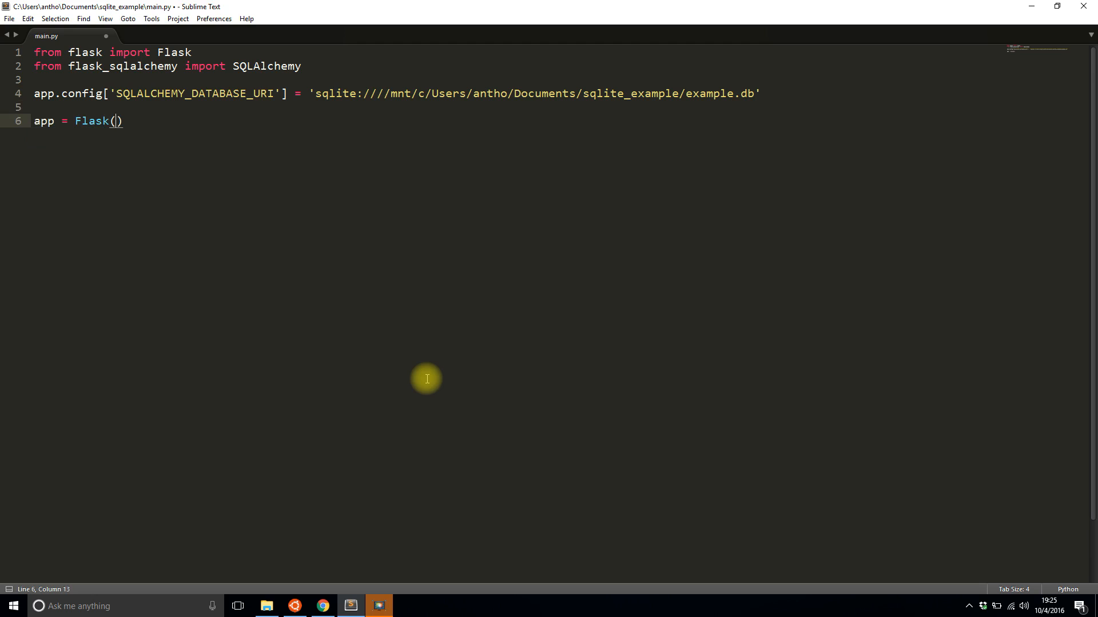
{"action": "type", "text": "__namme__"}
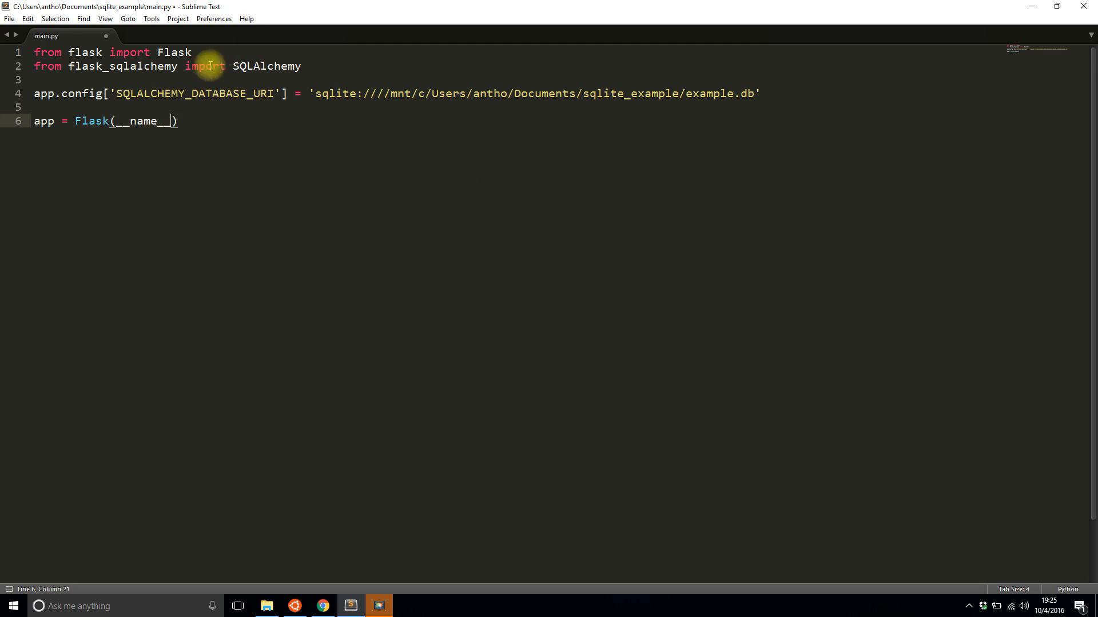
{"action": "key", "text": "ctrl+x"}
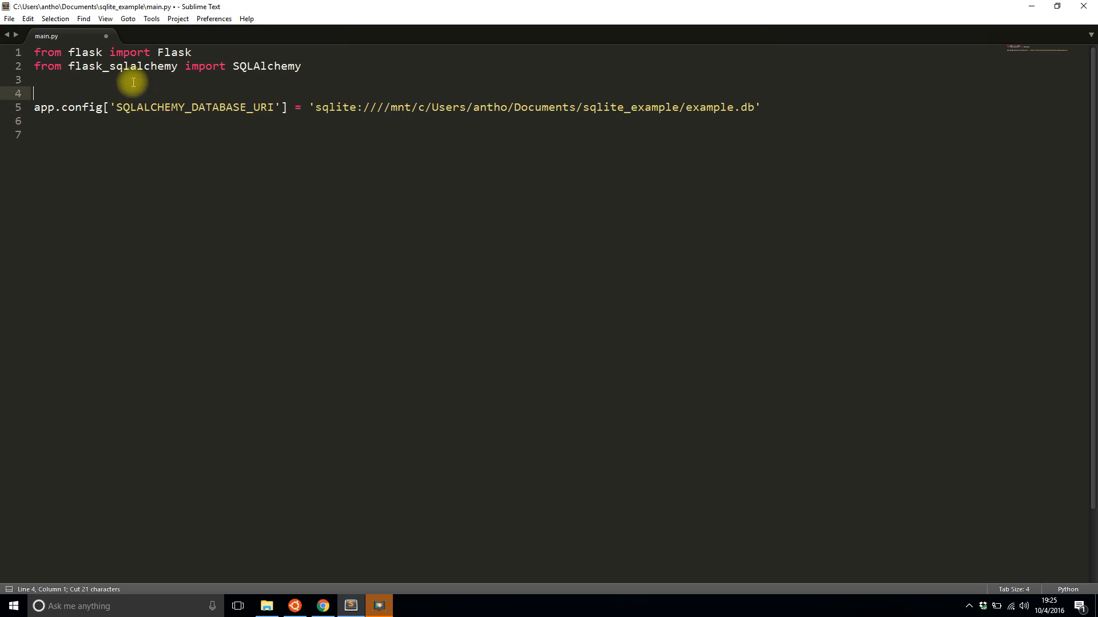
{"action": "type", "text": "app = Flask(__name__)"}
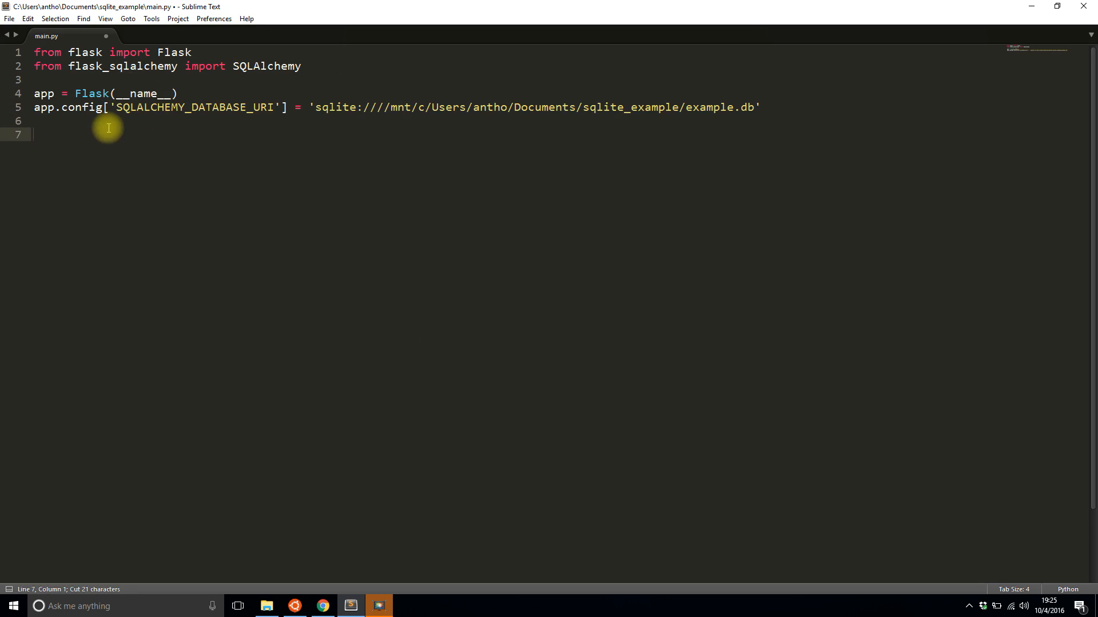
{"action": "type", "text": "db = Sq"}
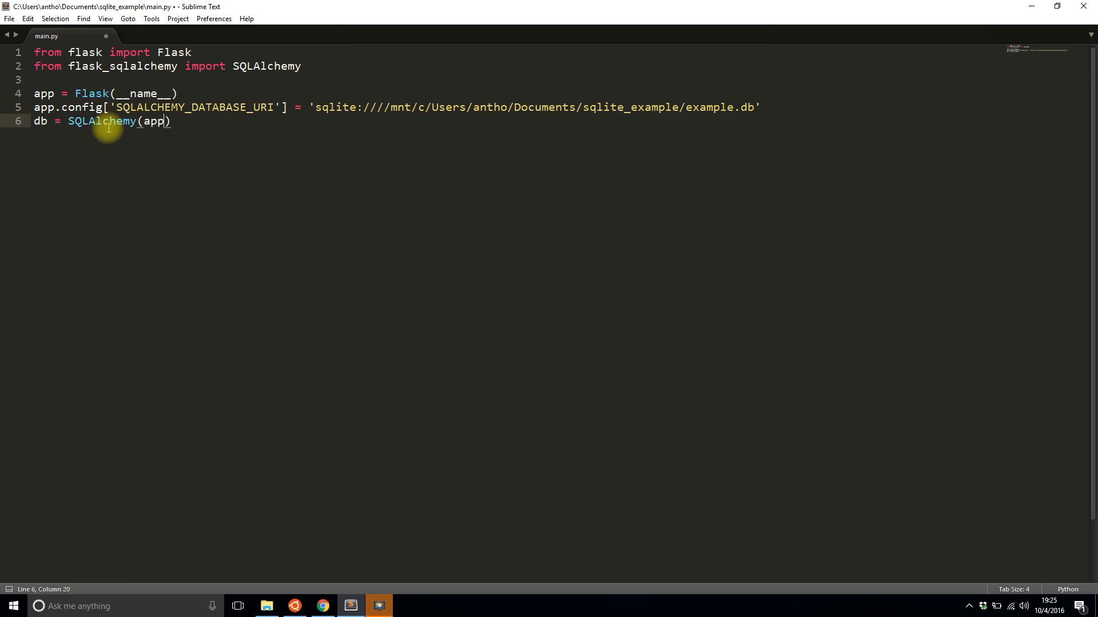
{"action": "type", "text": "class"}
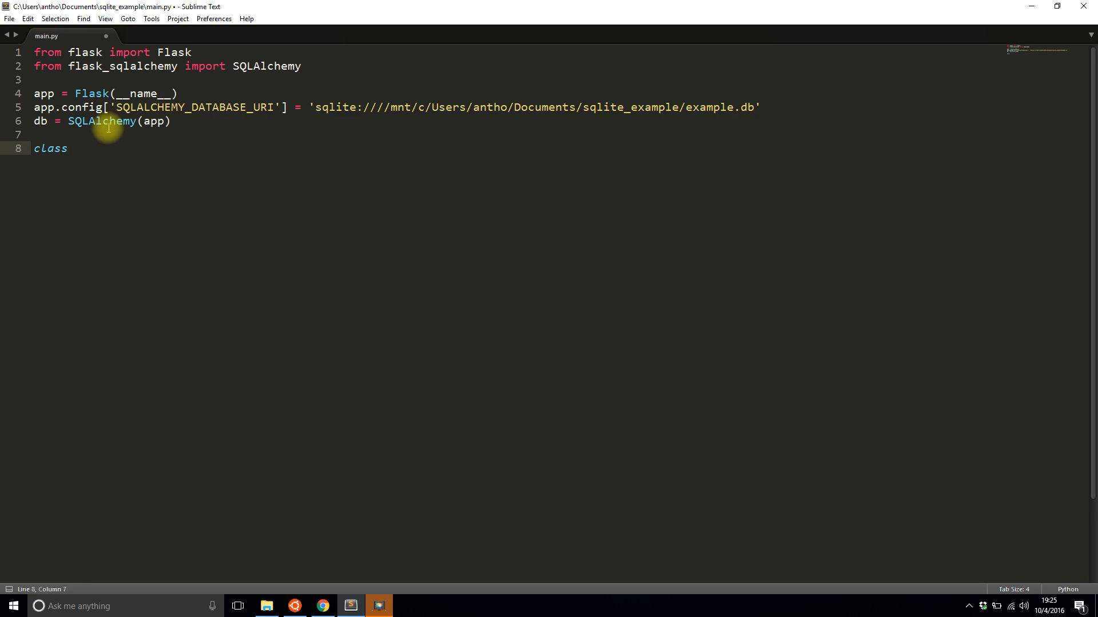
Define class ExampleTable(db.Model) with id = db.Column(db.Integer, primary_key=True)
{"action": "type", "text": "ExampleTable(db)"}
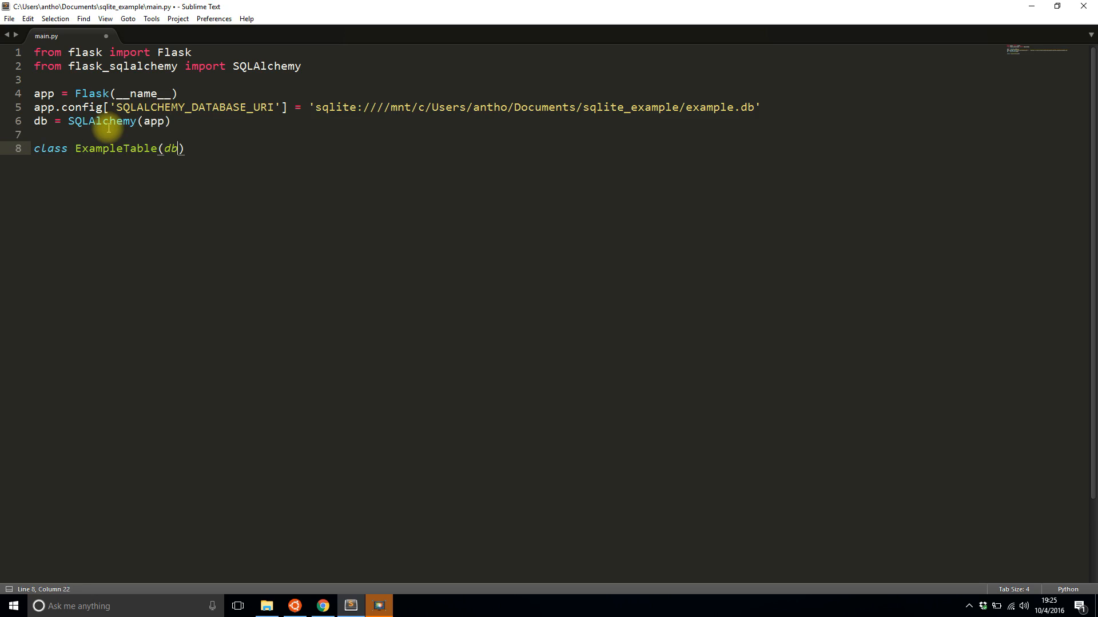
{"action": "type", "text": ".Model):"}
{"action": "type", "text": "id = db."}
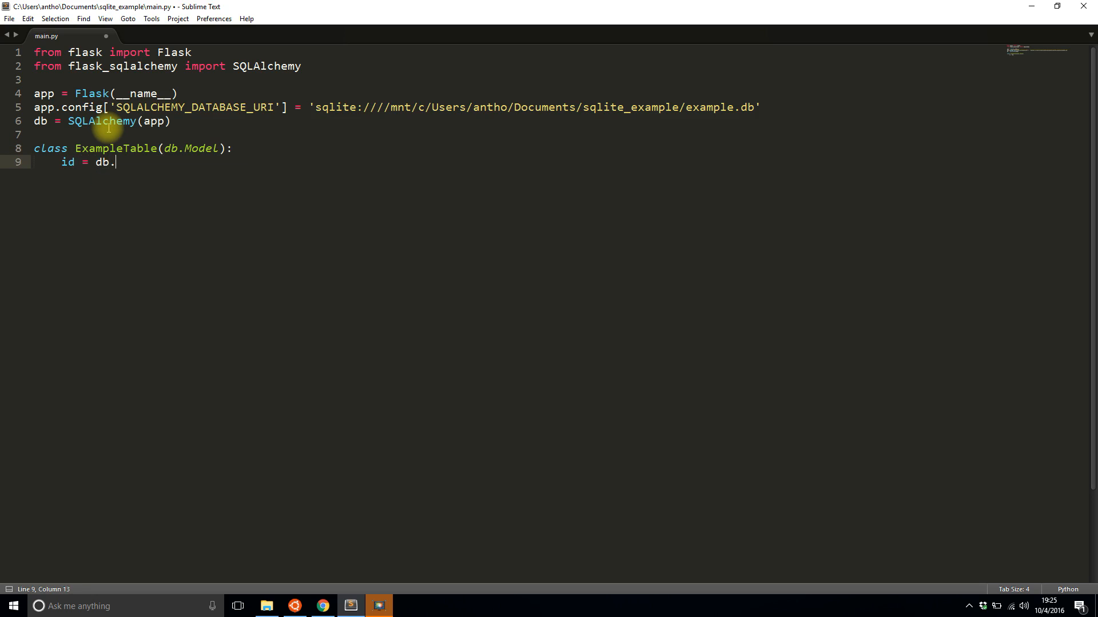
{"action": "type", "text": "ColumN"}
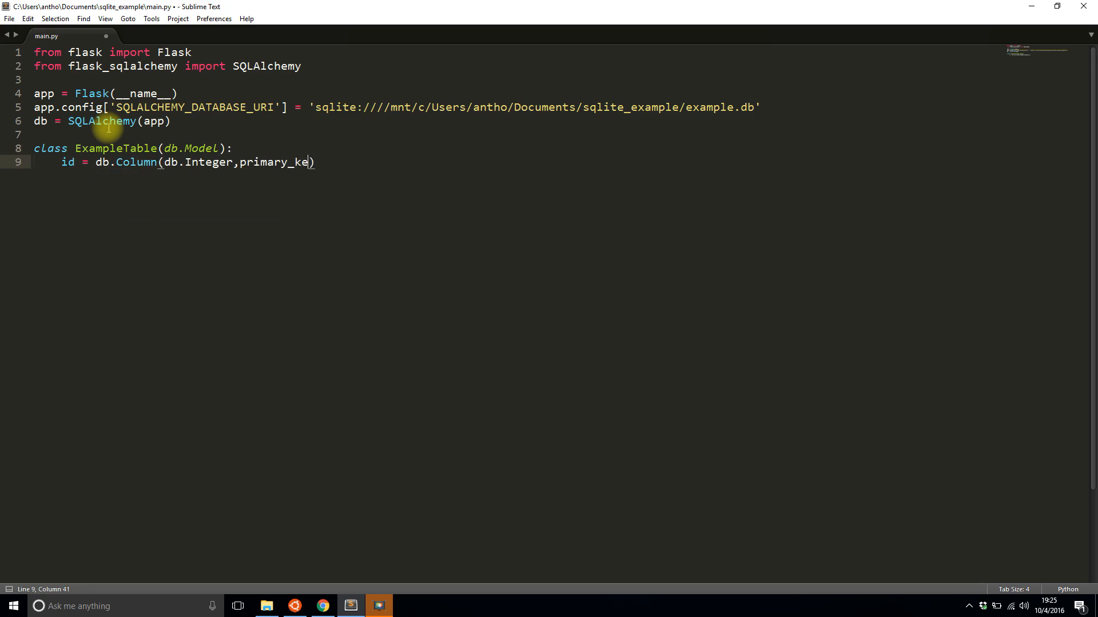
{"action": "type", "text": "y=True"}
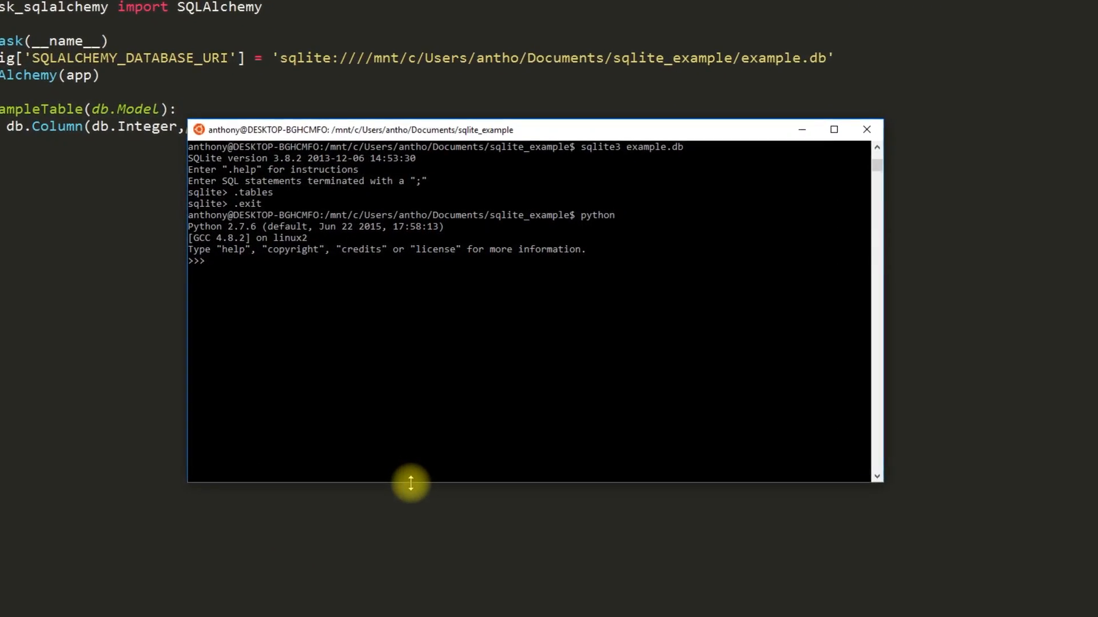
In Python, run from main import db and db.create_all(), then exit
{"action": "type", "text": "from"}
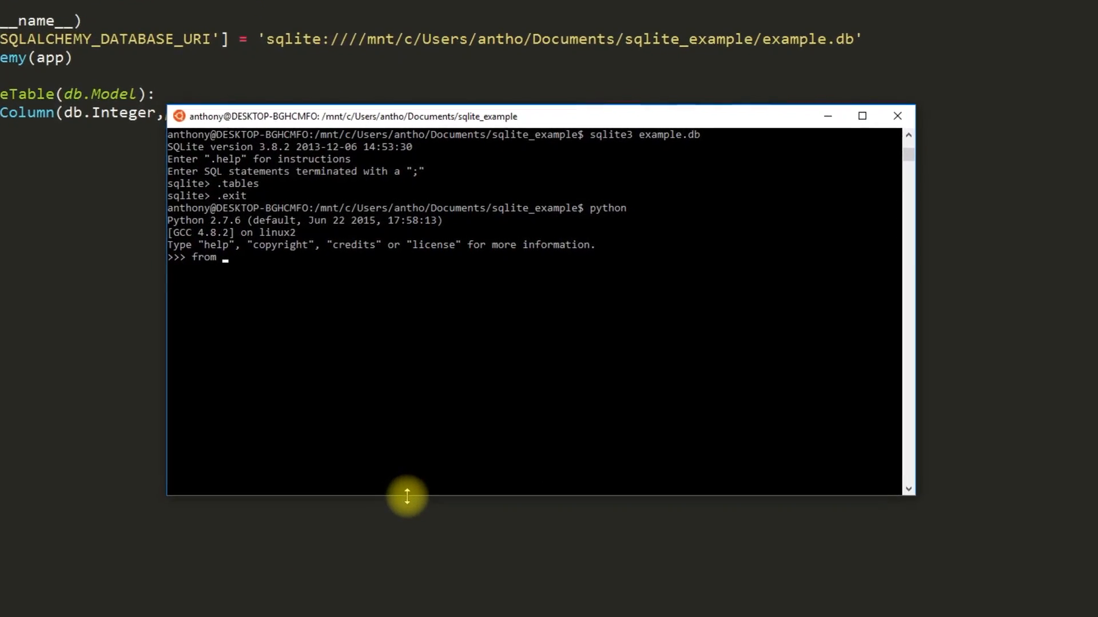
{"action": "type", "text": "main import db"}
{"action": "type", "text": "db.create"}
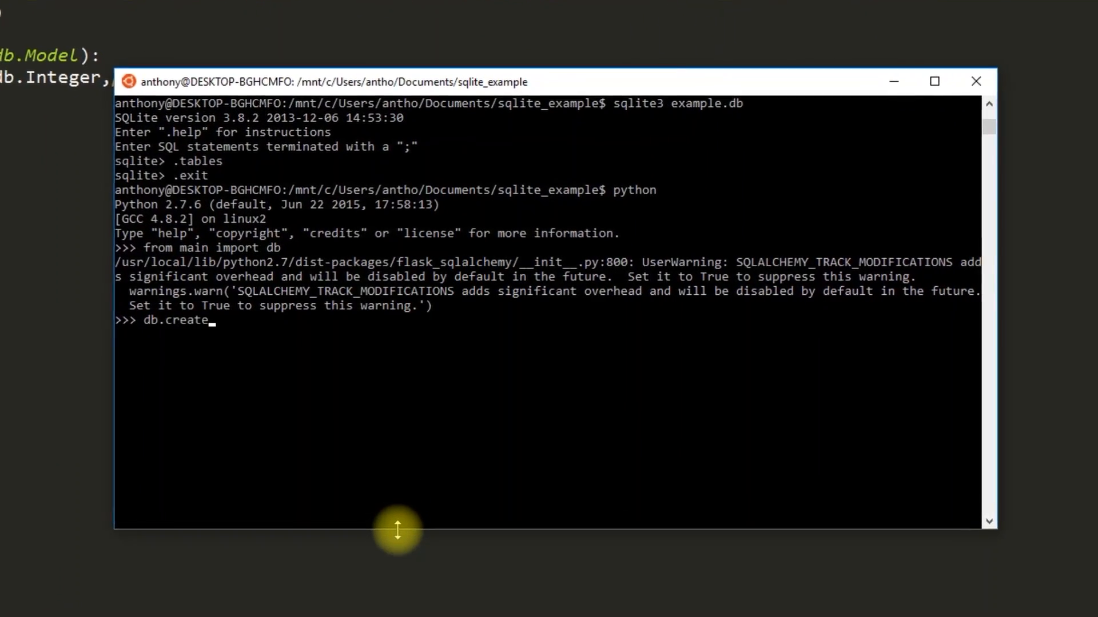
{"action": "type", "text": "_all()"}
{"action": "type", "text": "exit("}
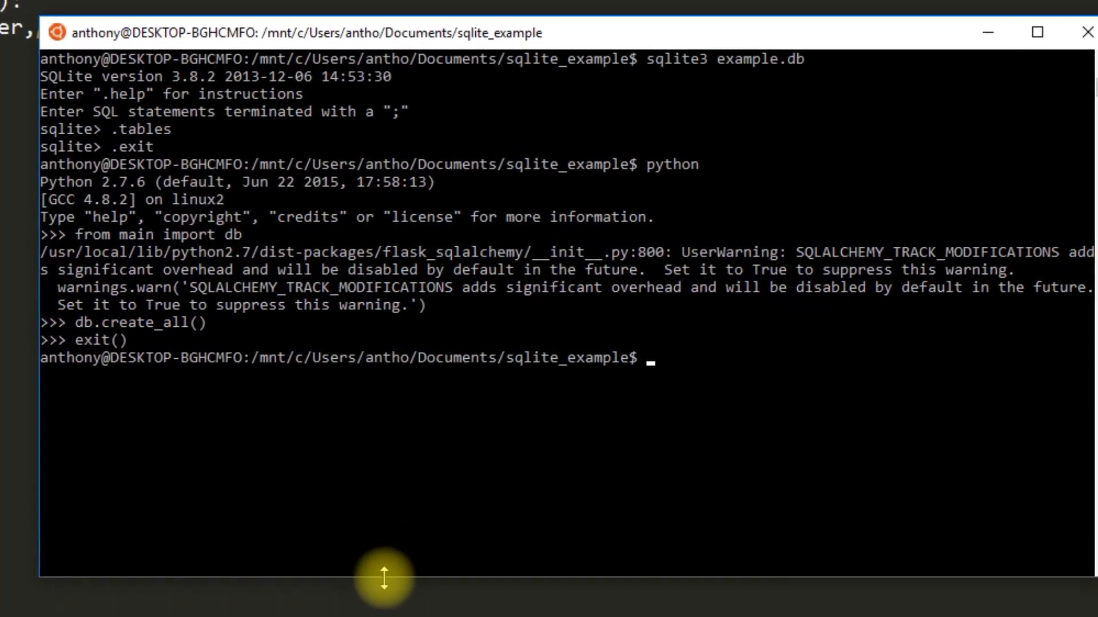
{"action": "type", "text": "sqlite3"}
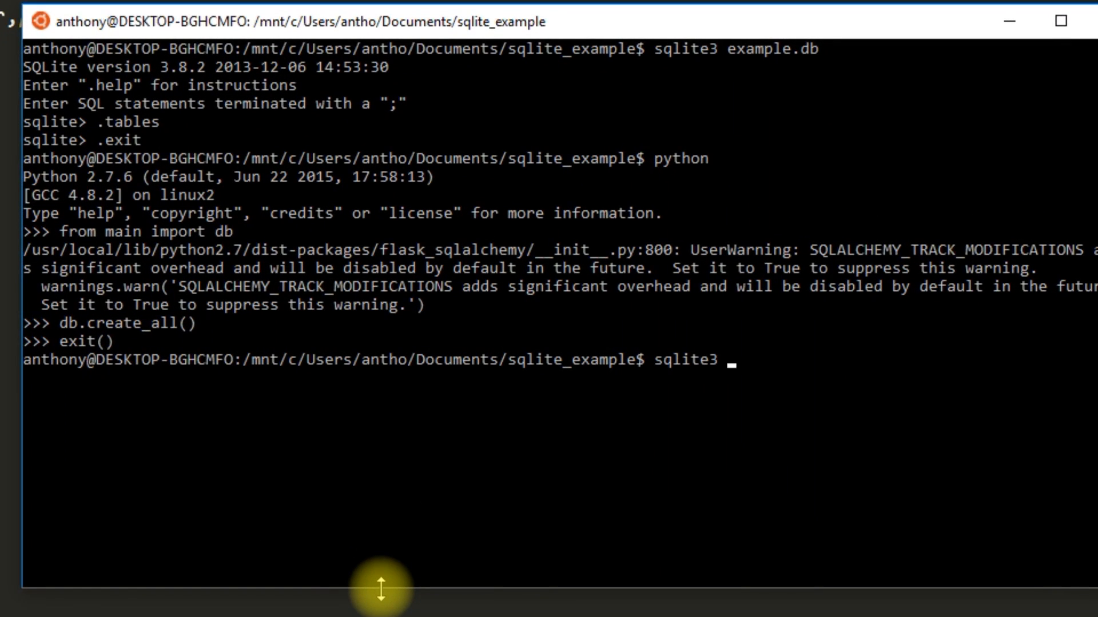
Open example.db in sqlite3 and confirm .tables lists example_table
{"action": "type", "text": "example.db"}
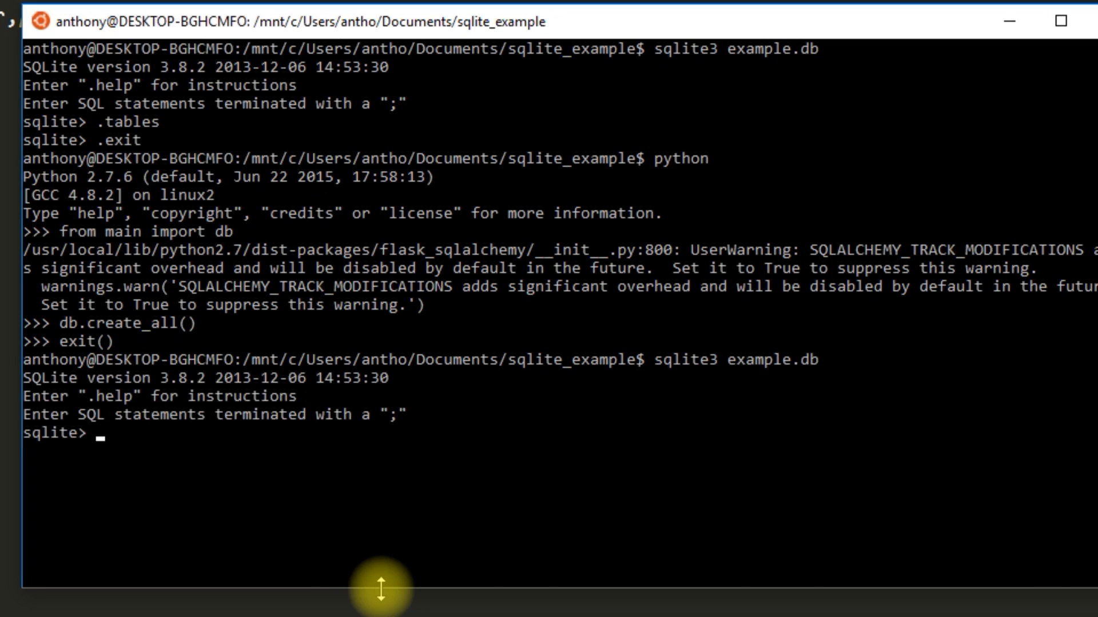
{"action": "type", "text": ".tables"}
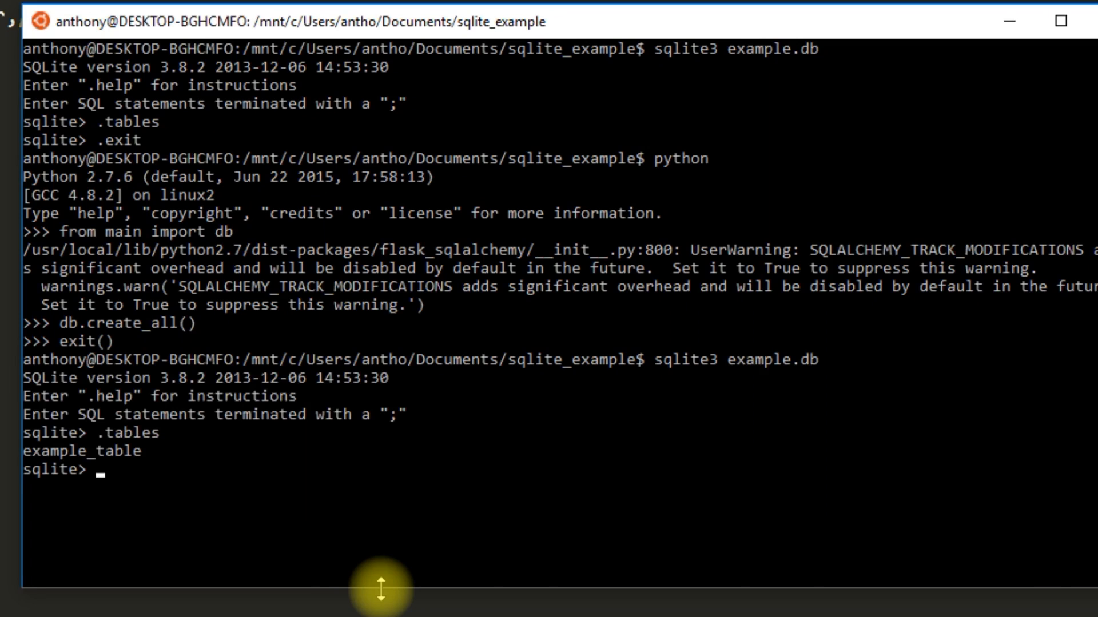